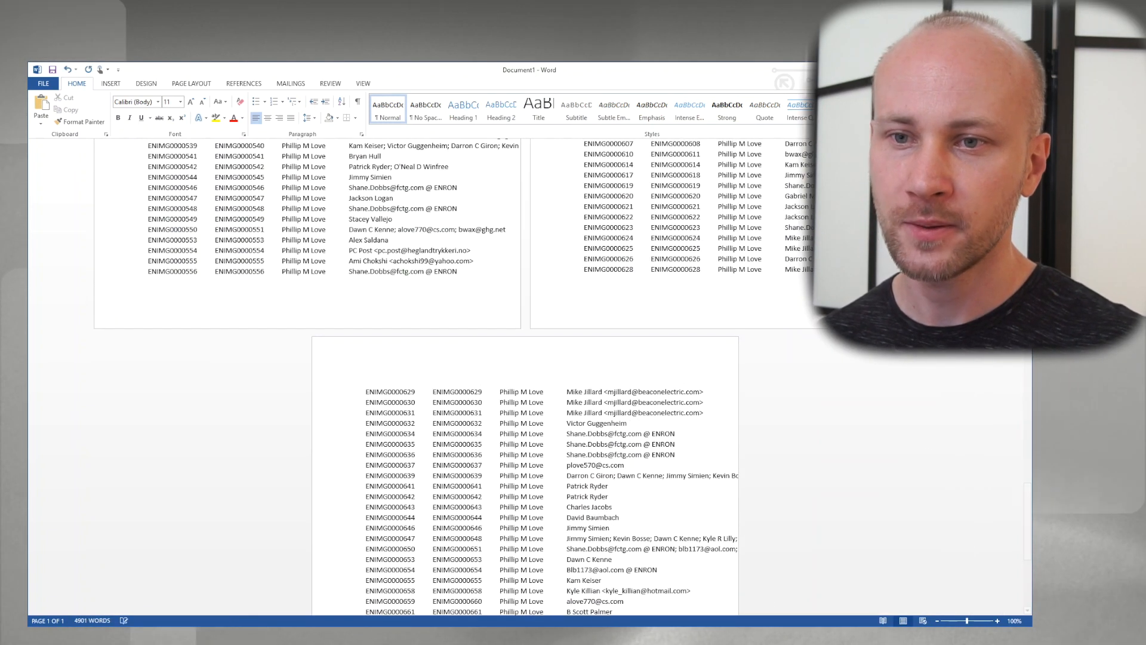
Convert the records table to text using a custom '|' separator between fields.
scroll(up, 3)
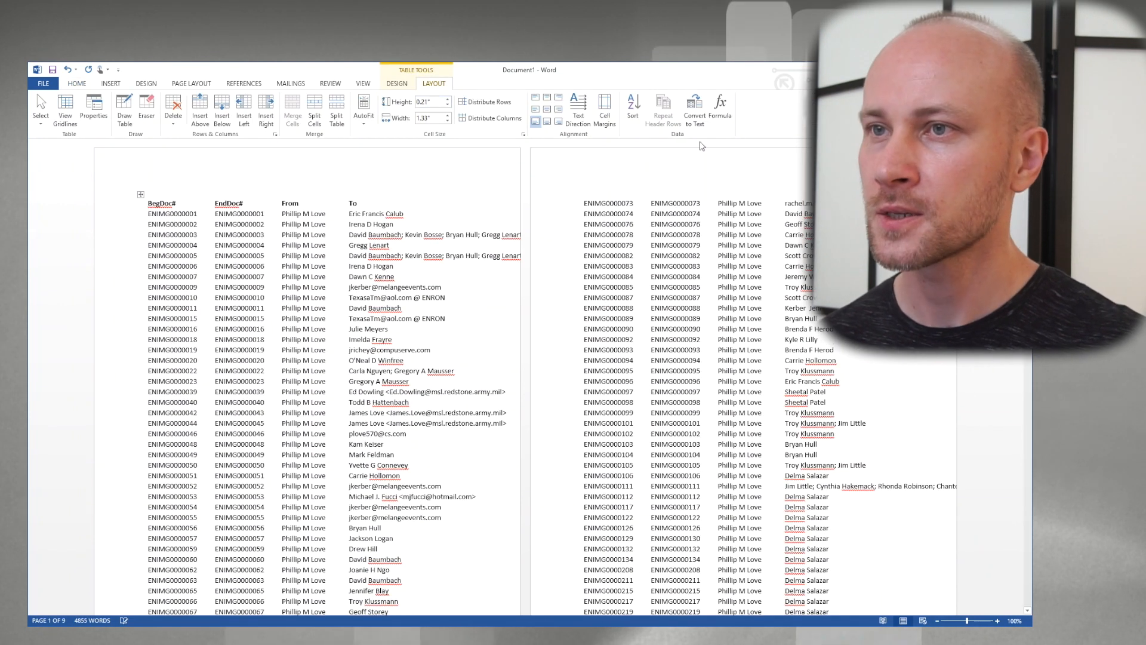
click(694, 113)
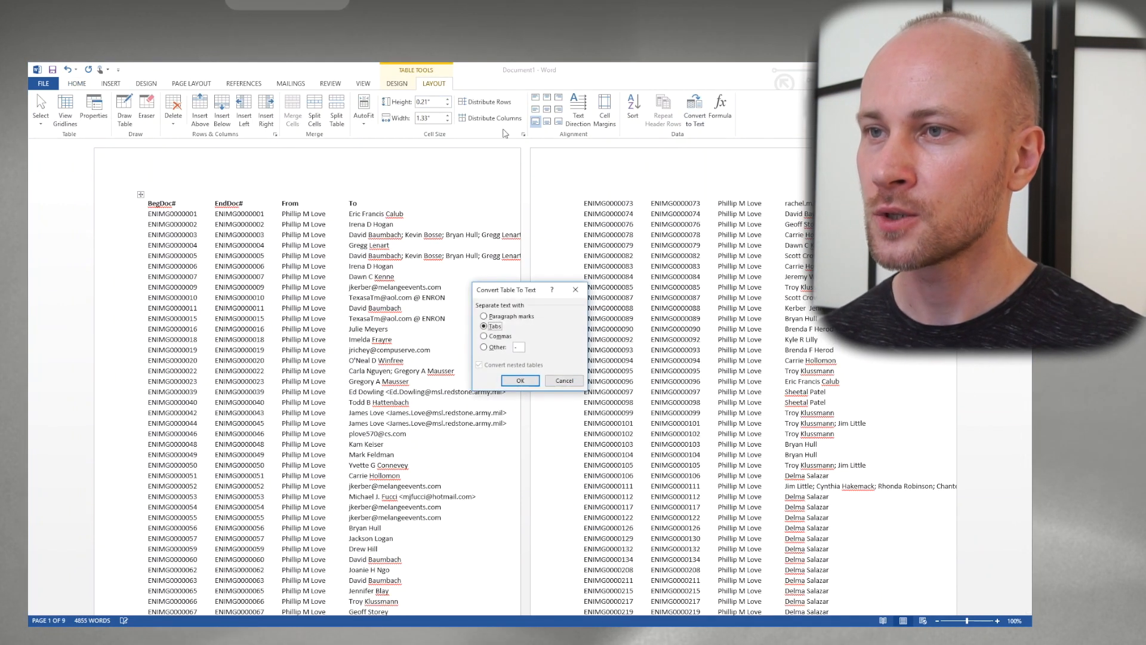
click(484, 346)
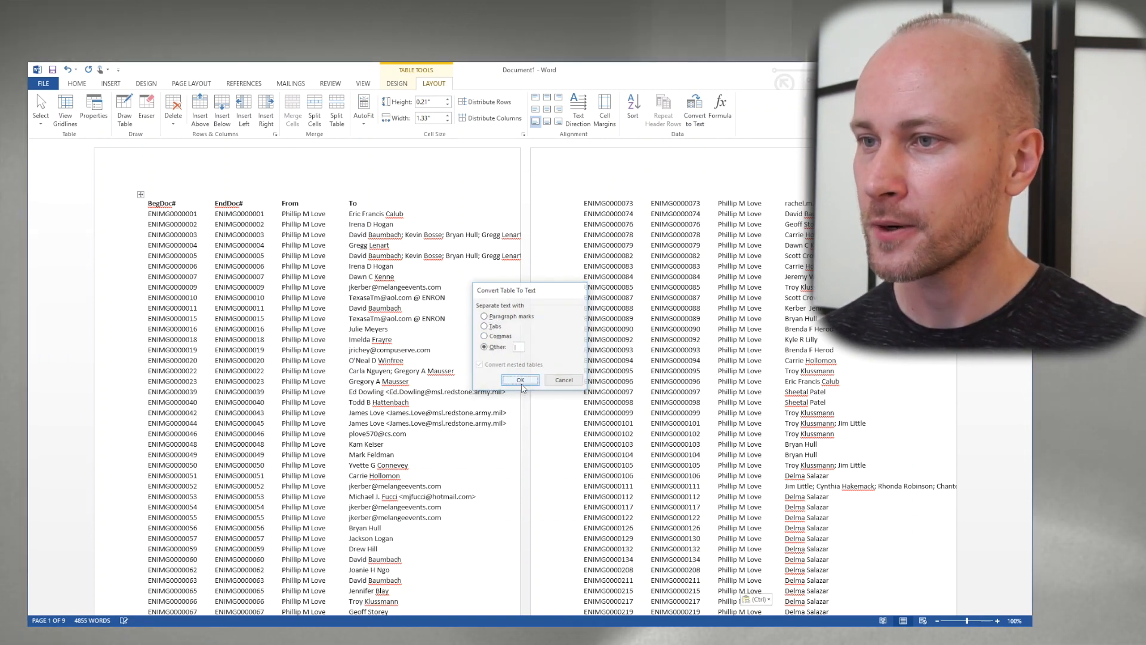
click(519, 379)
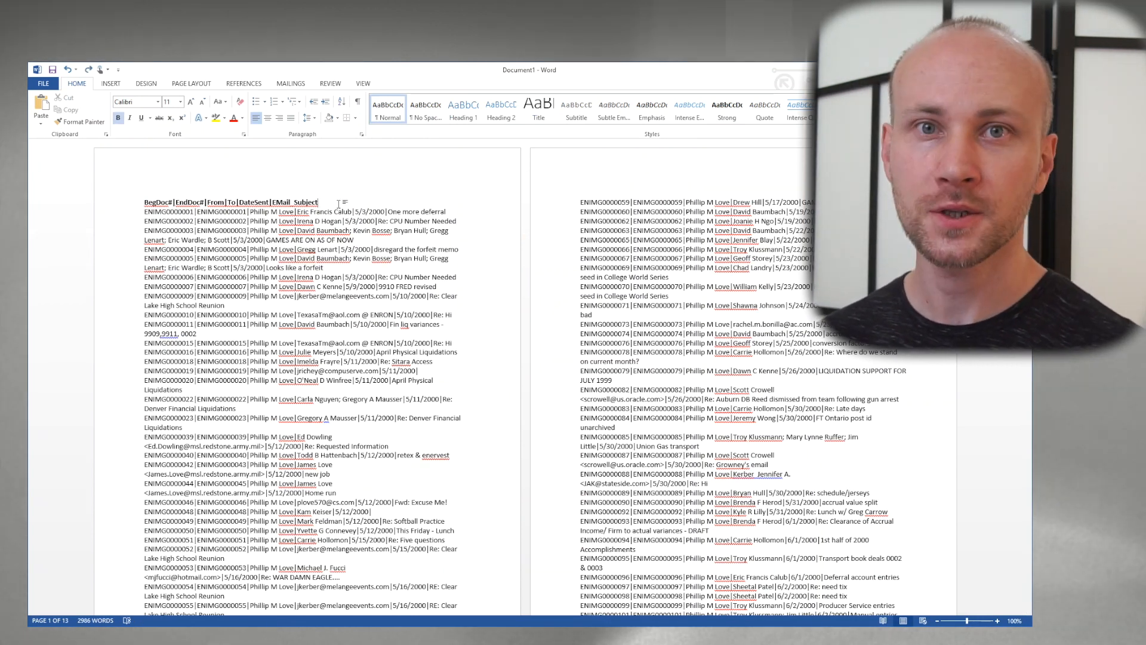
Replace paragraph marks with page breaks (^p→^m), then pipes with paragraph marks (|→^p).
key(ctrl+h)
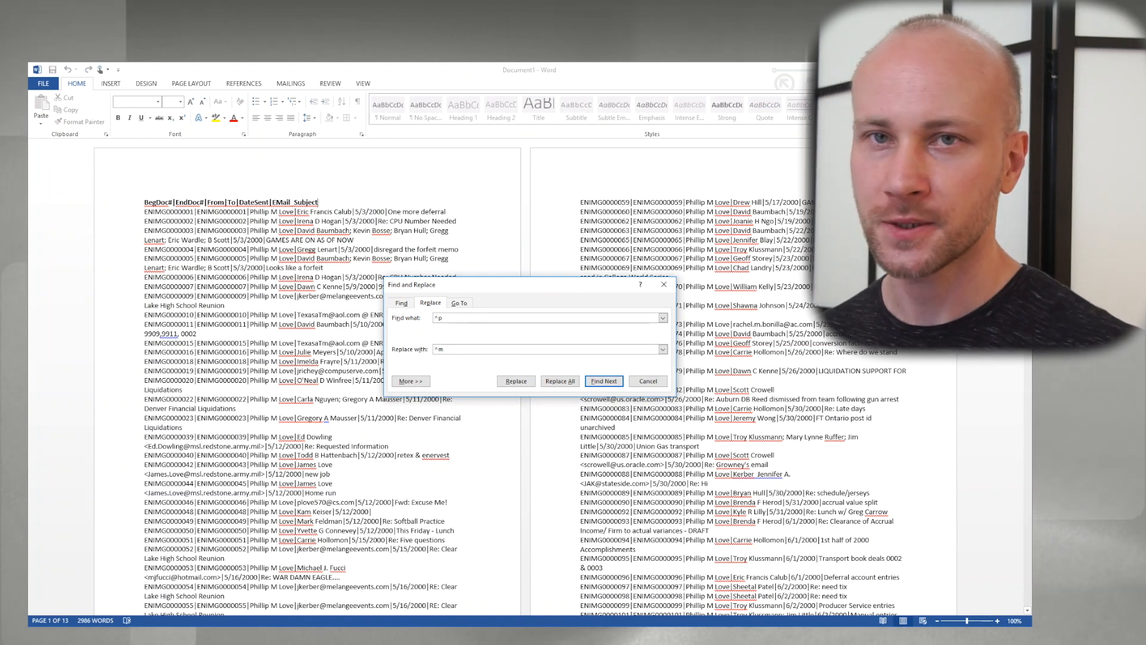
click(559, 381)
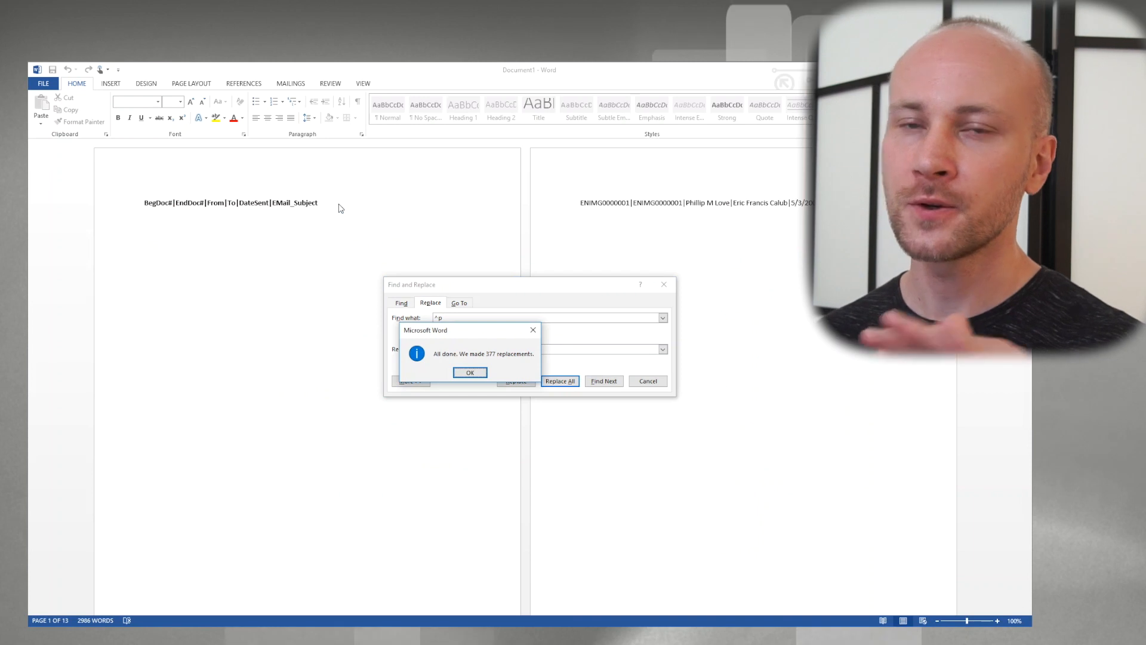
click(470, 373)
text(|)
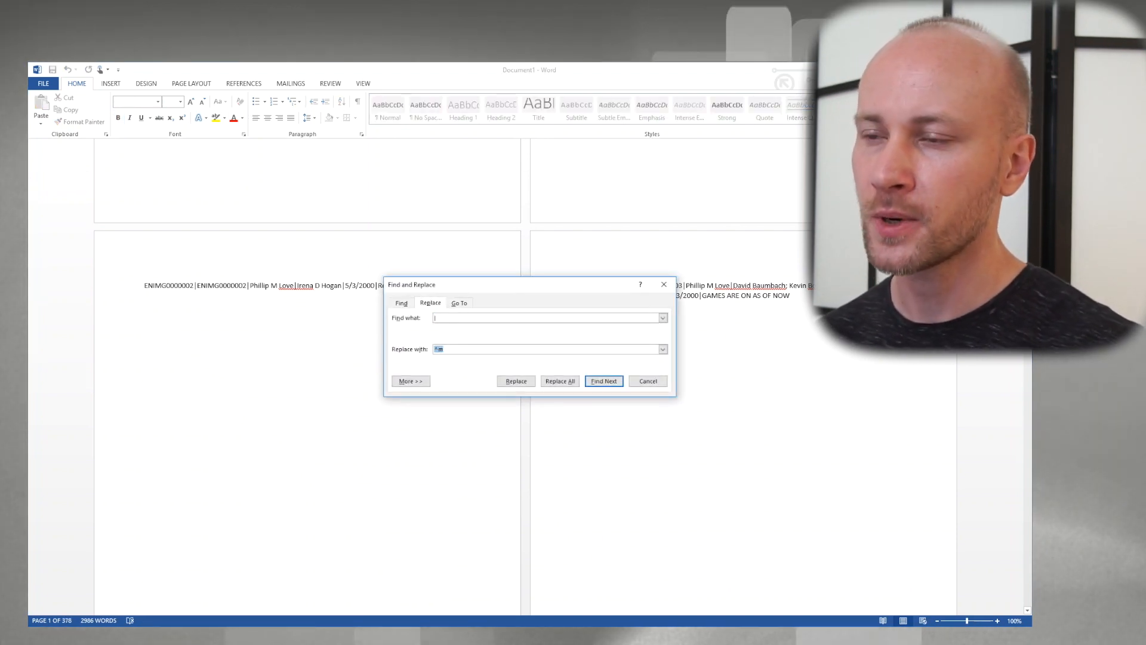
click(560, 381)
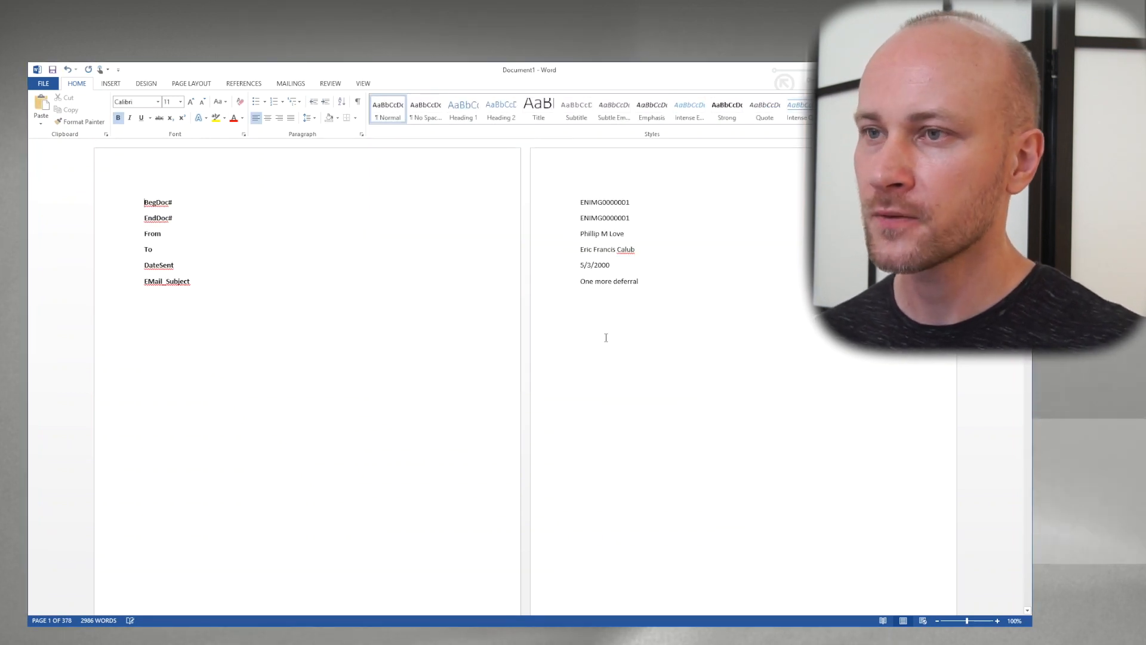
Select the whole document and set all text to font size 16.
scroll(down, 3)
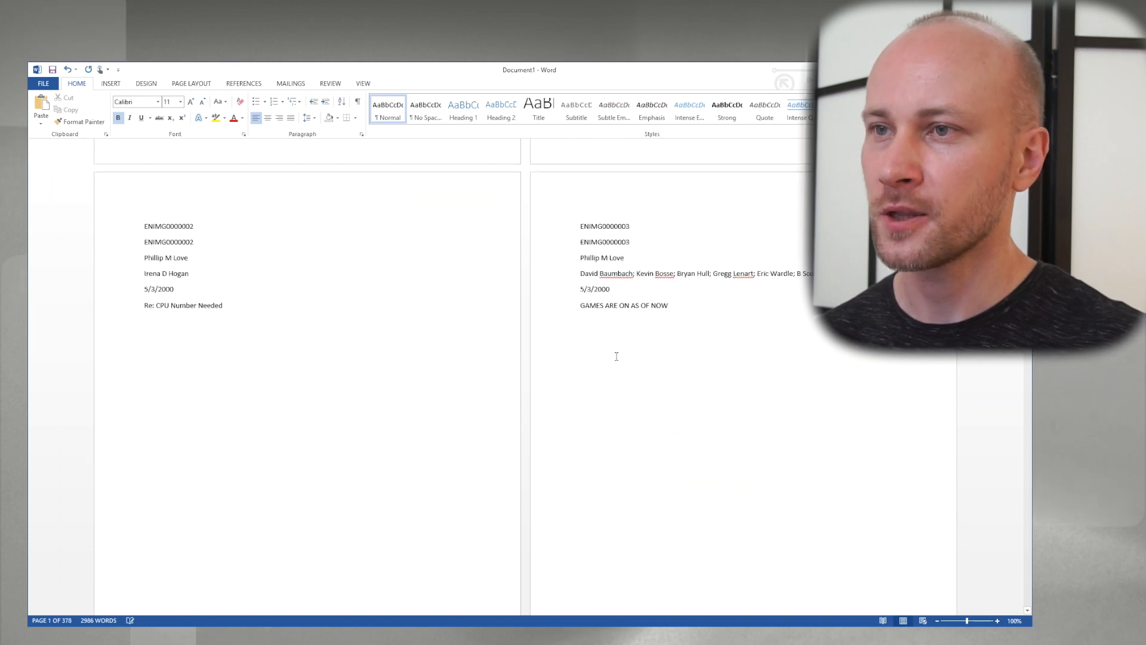
key(ctrl+a)
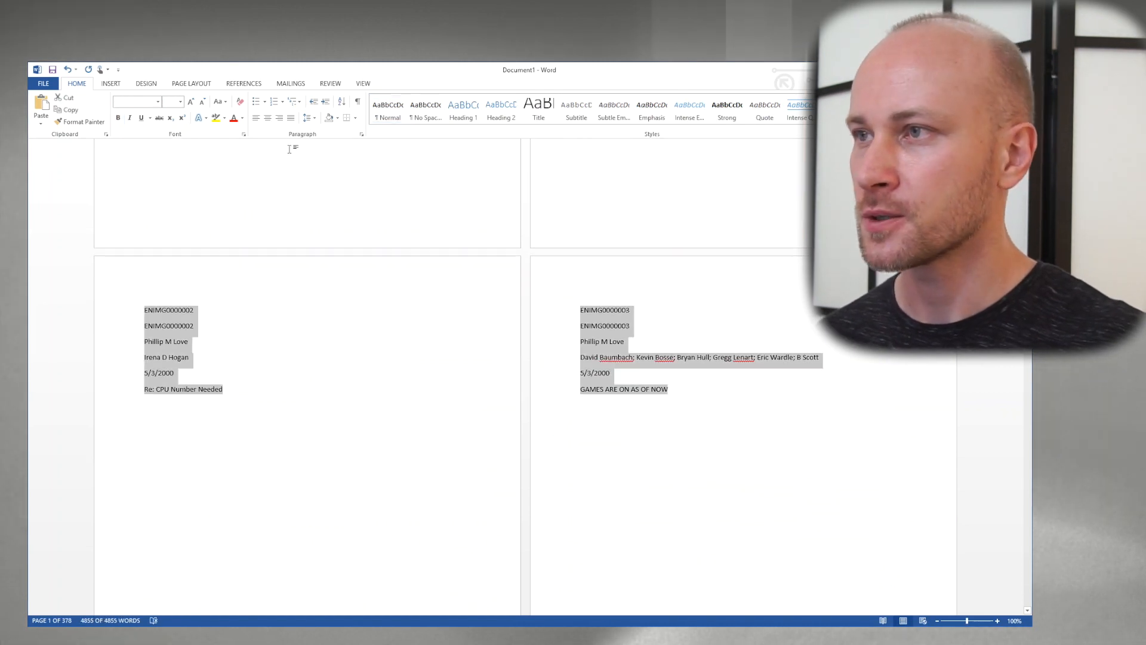
click(174, 100)
text(16)
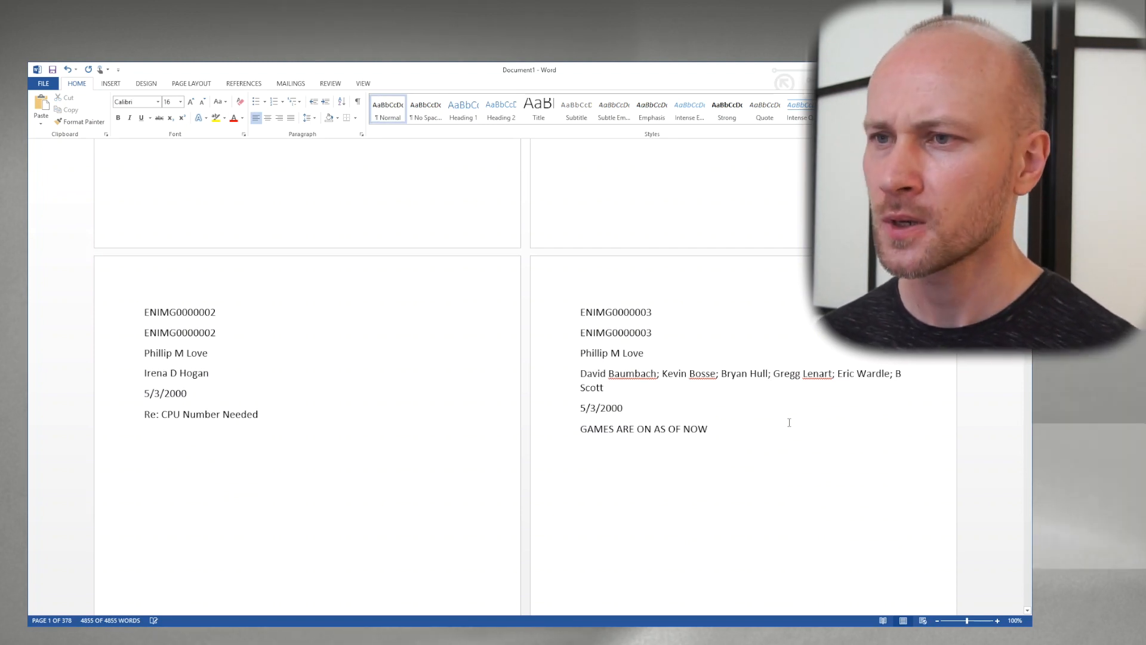
click(706, 428)
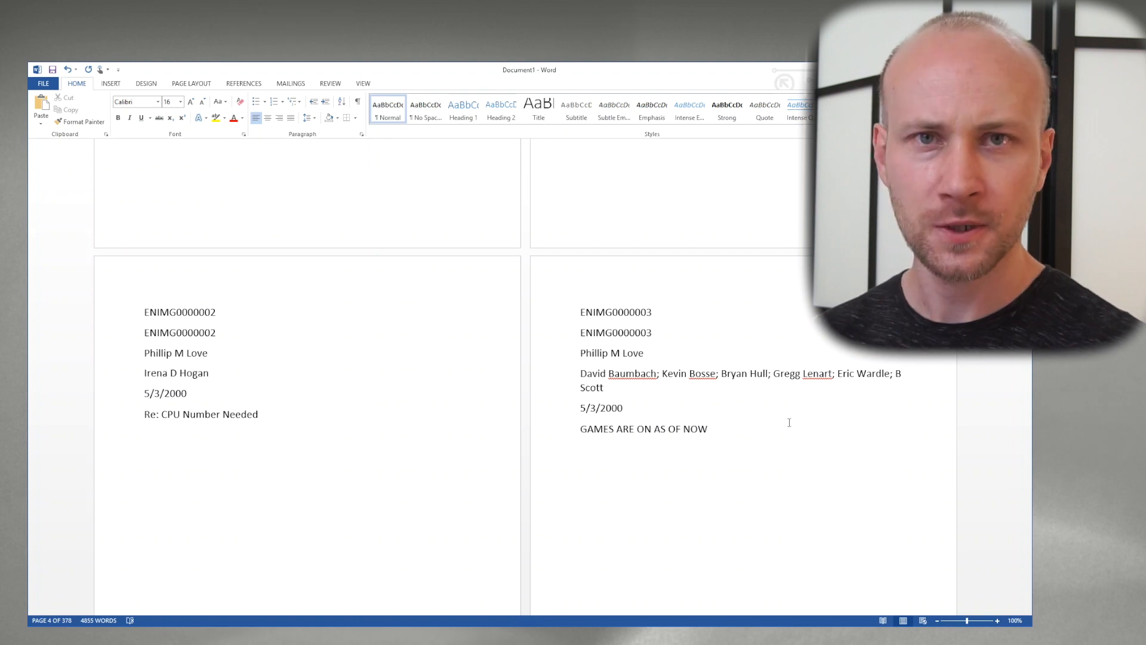
key(ctrl+a)
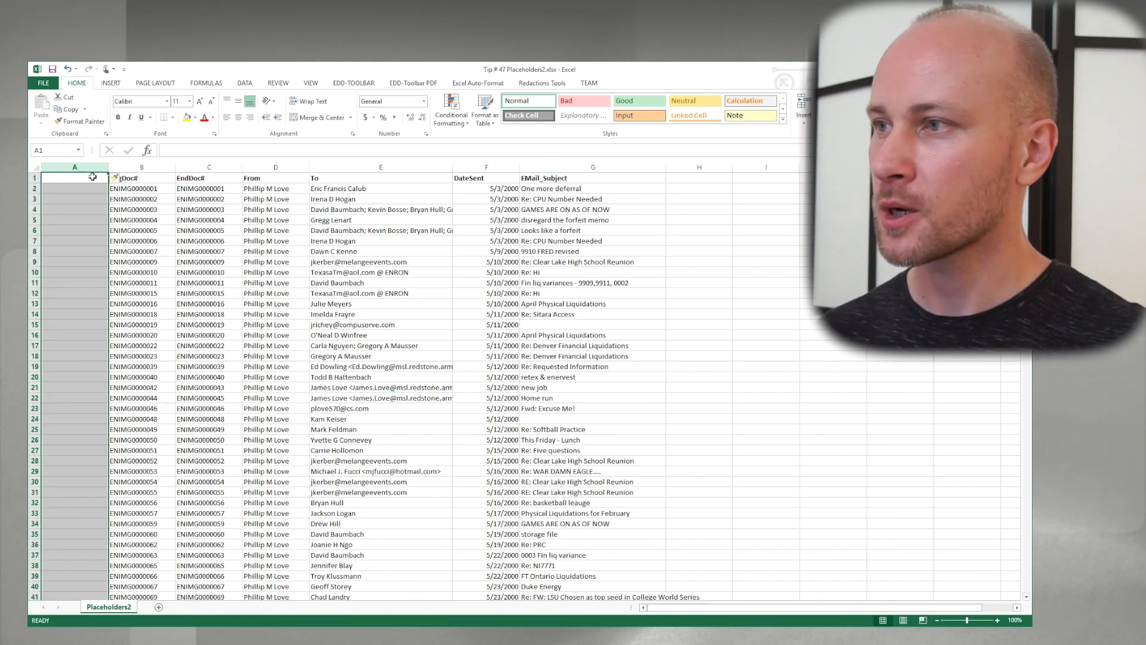
Insert label columns filled with BegDoc#, EndDoc#, From, To, DateSent and EMail_Subject beside each field.
click(141, 178)
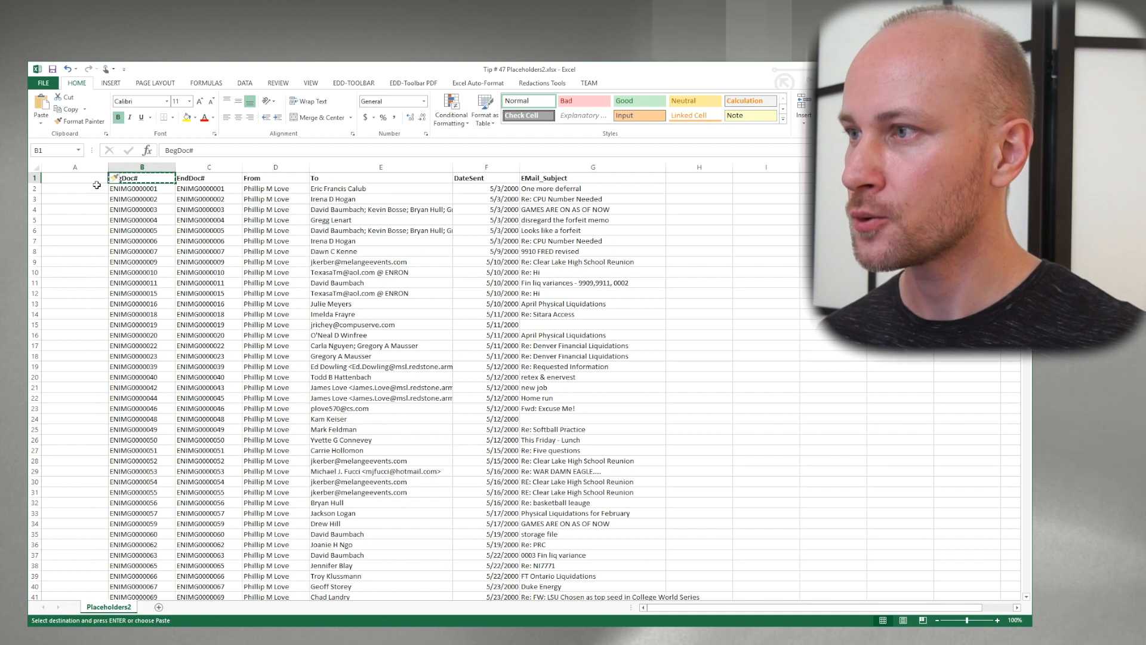
click(74, 178)
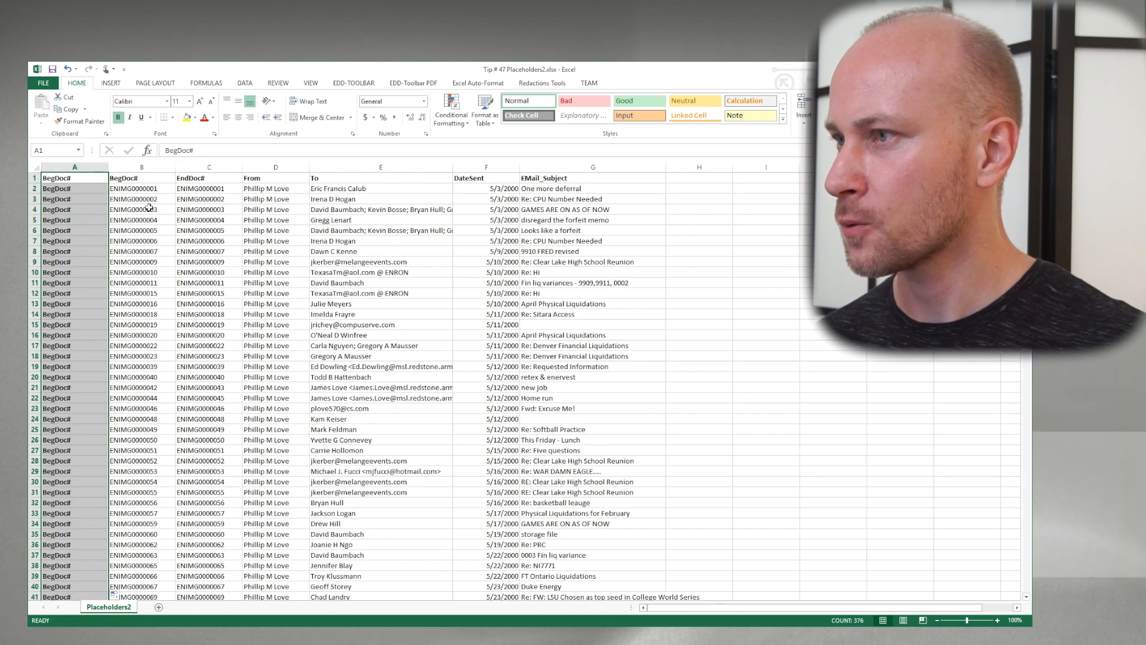
right_click(209, 167)
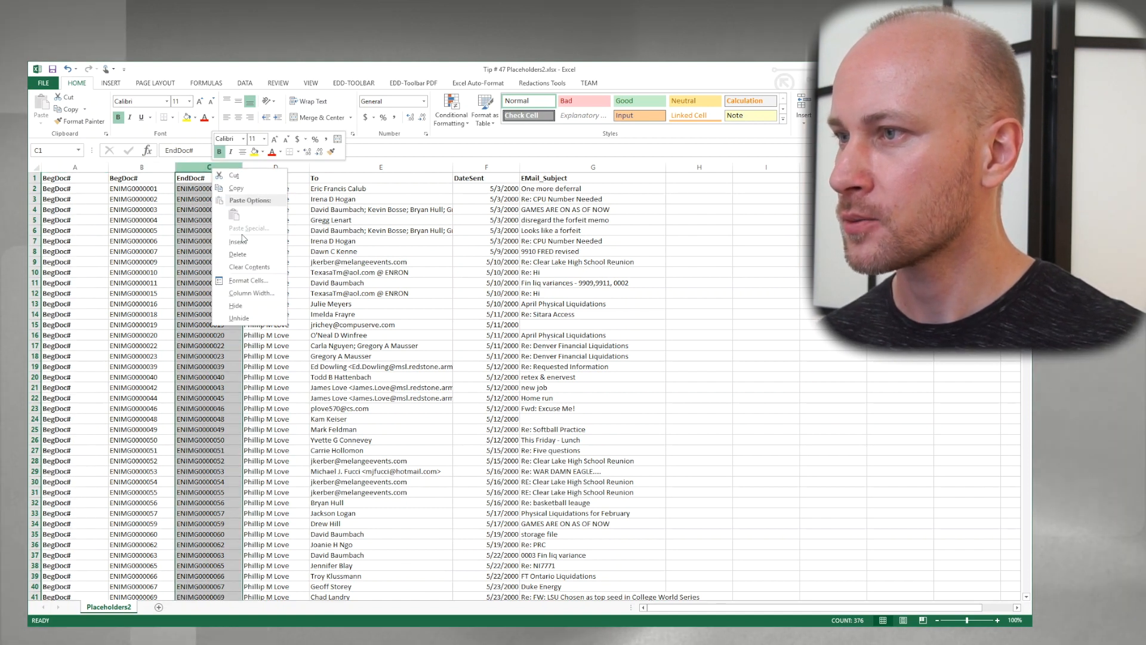
click(252, 254)
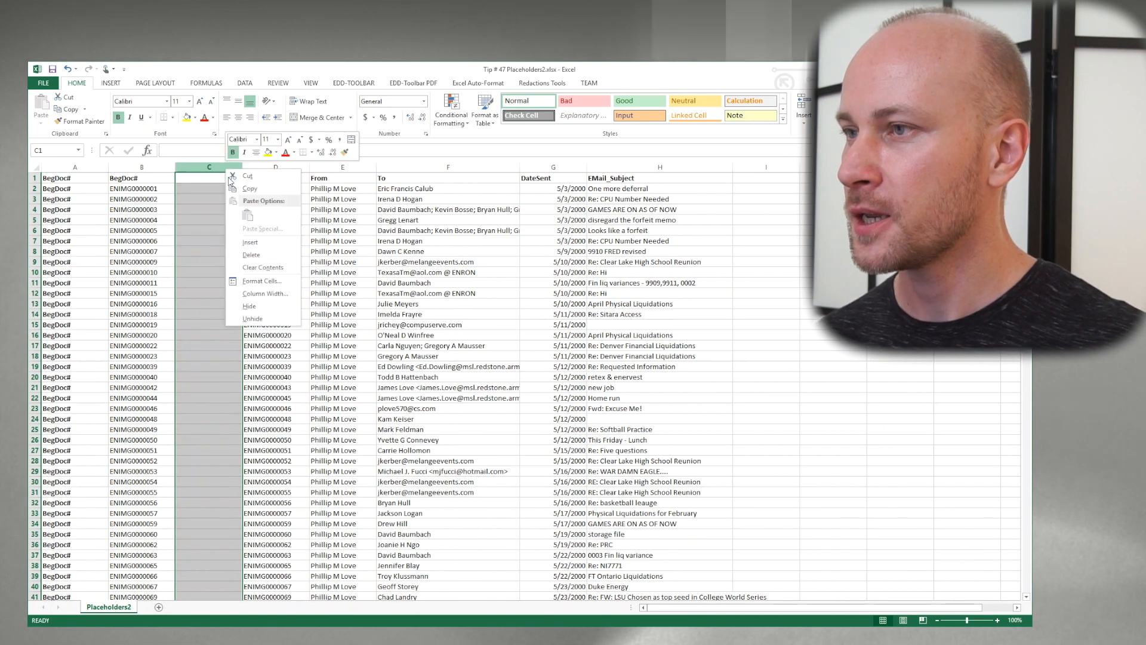
click(252, 254)
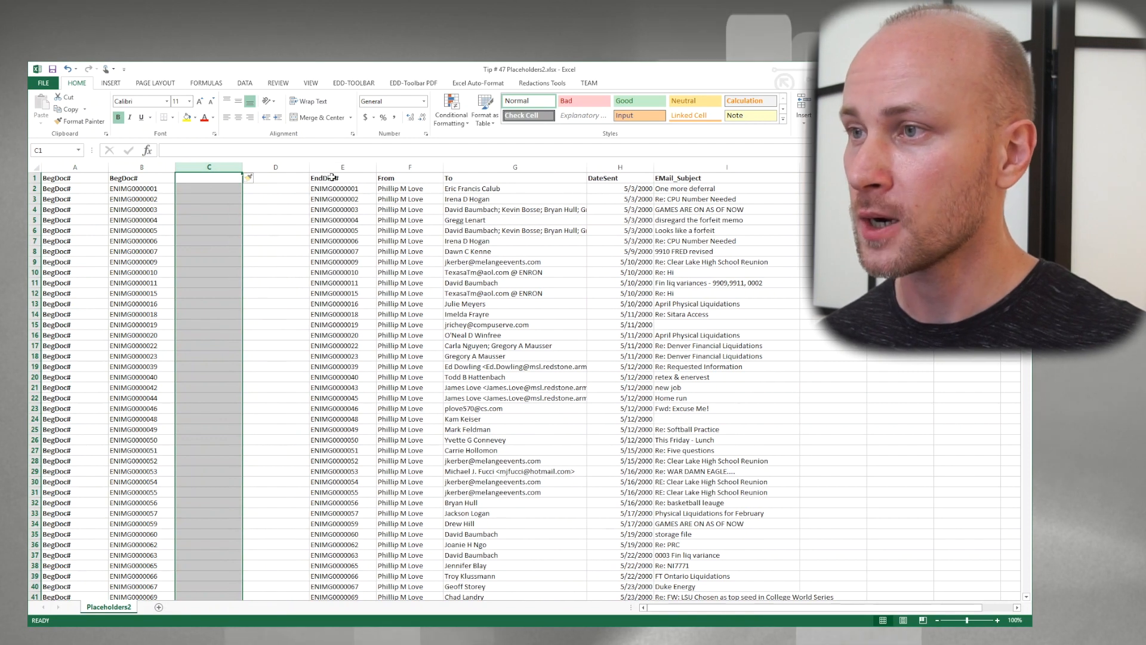
click(275, 178)
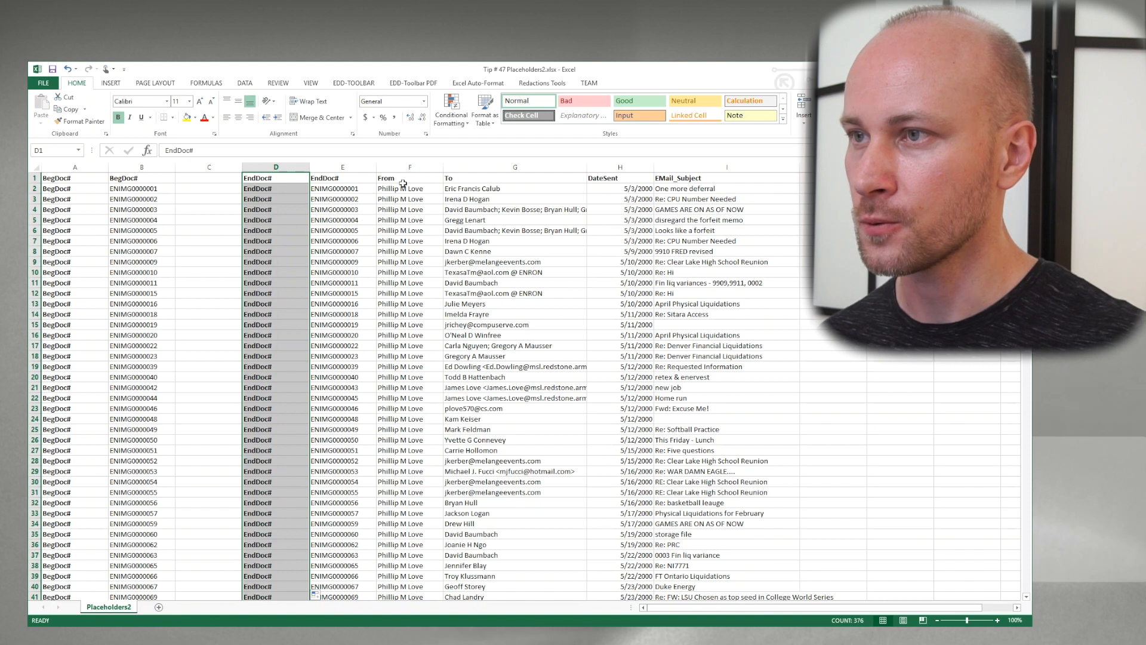
click(410, 167)
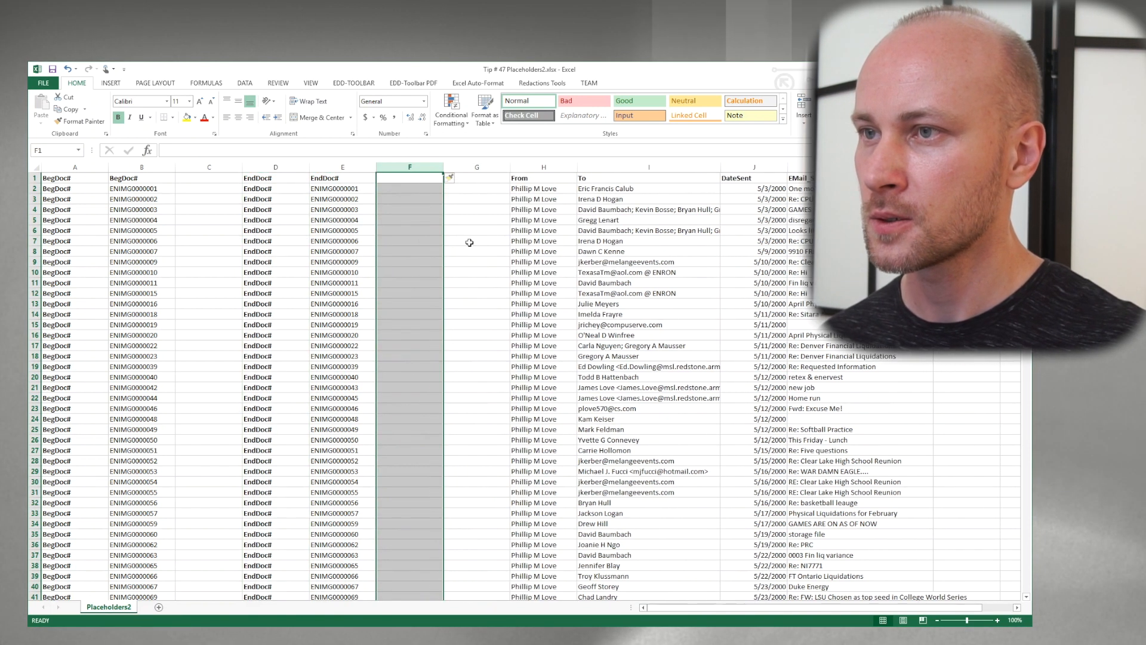
click(476, 178)
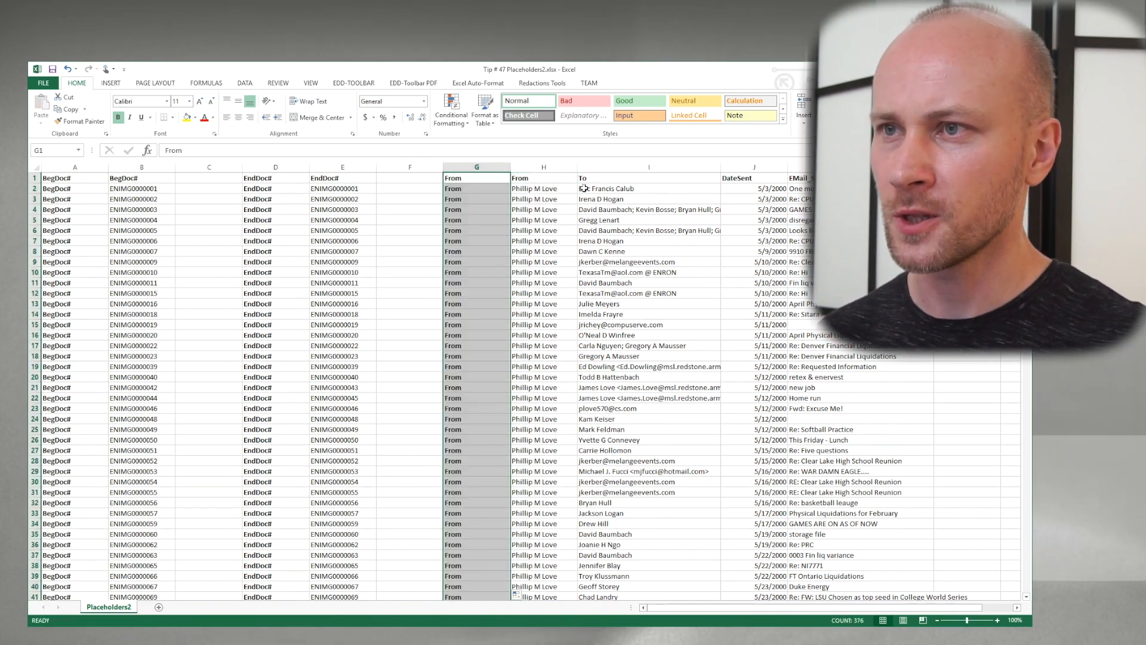
click(648, 167)
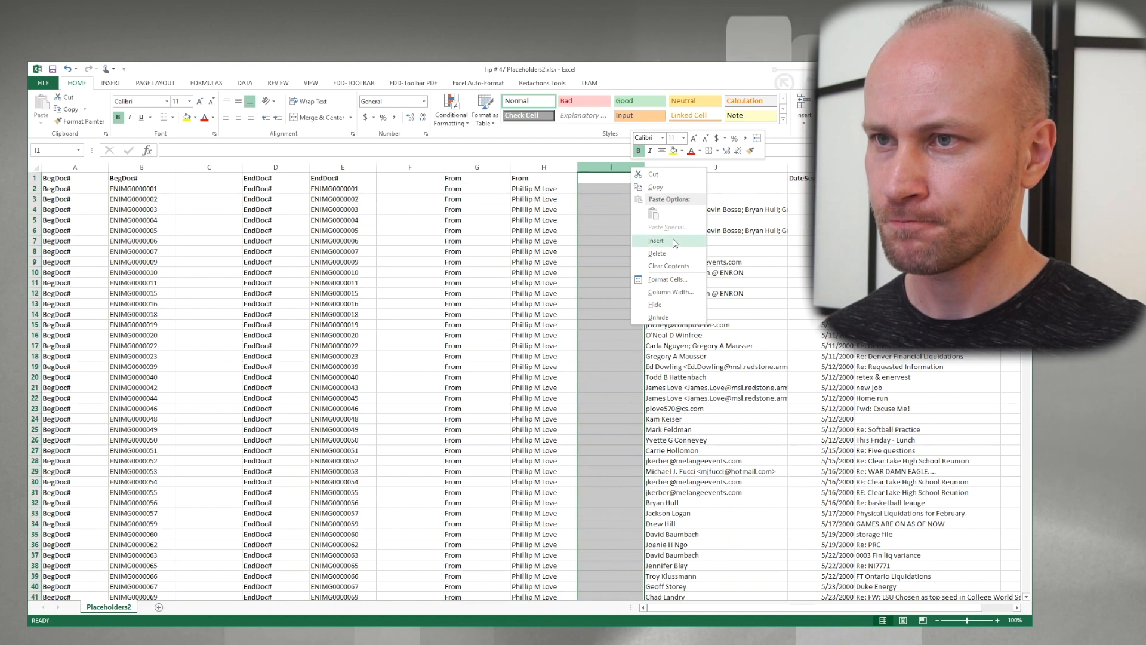
click(656, 241)
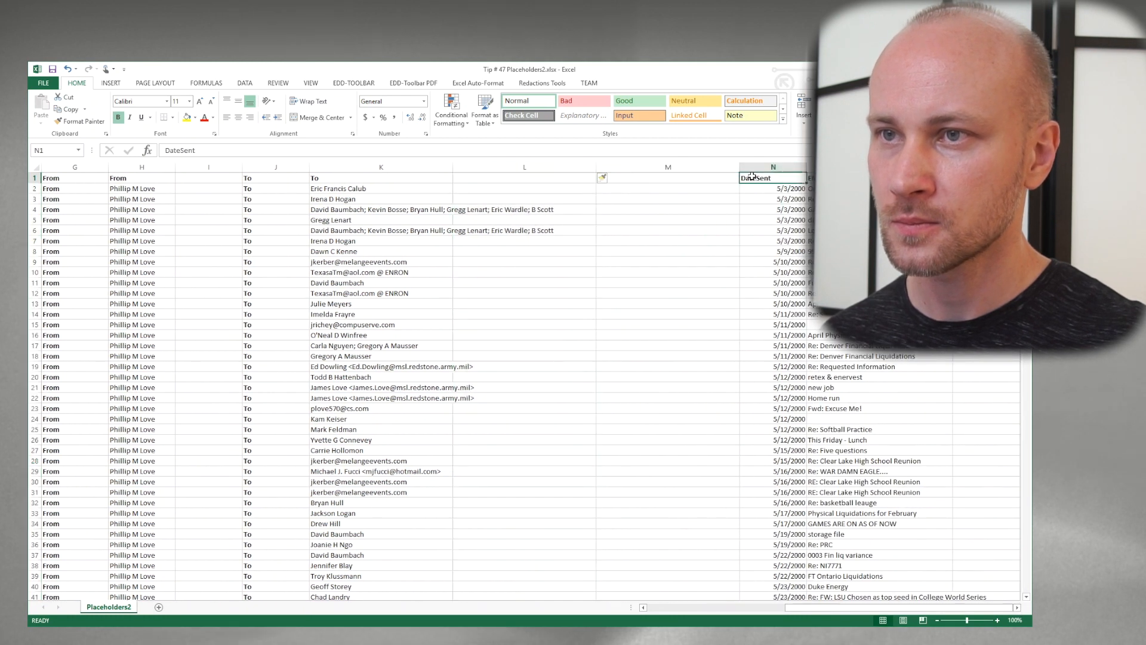
click(666, 178)
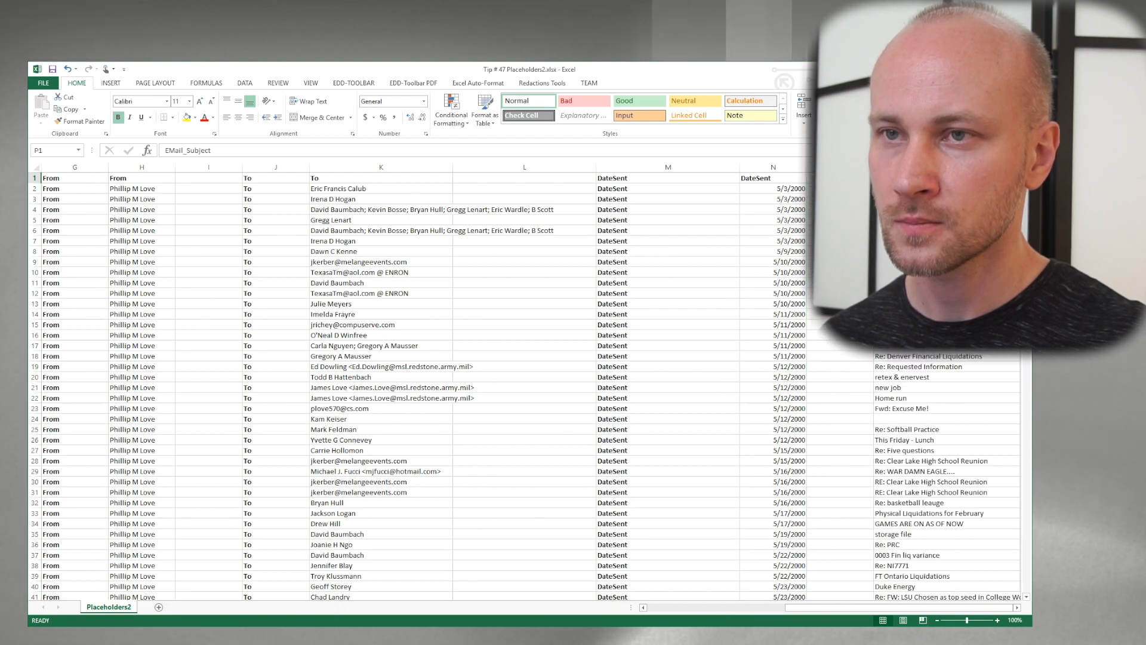
click(830, 178)
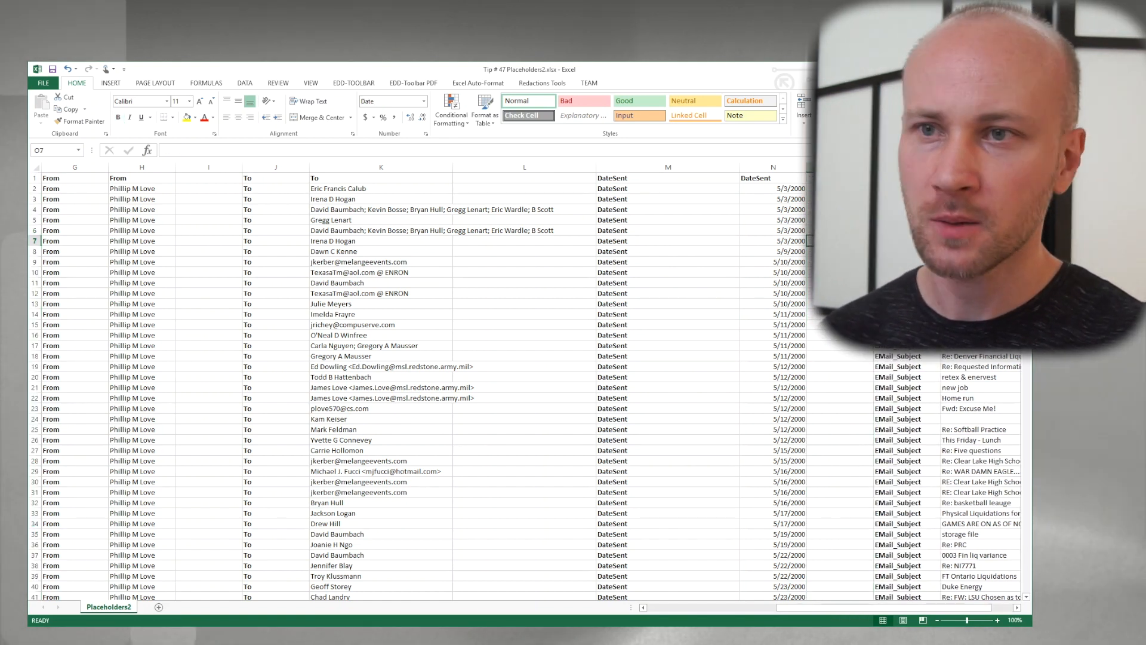
Copy all the labelled records on the Placeholders2 sheet for pasting into Word.
scroll(down, 3)
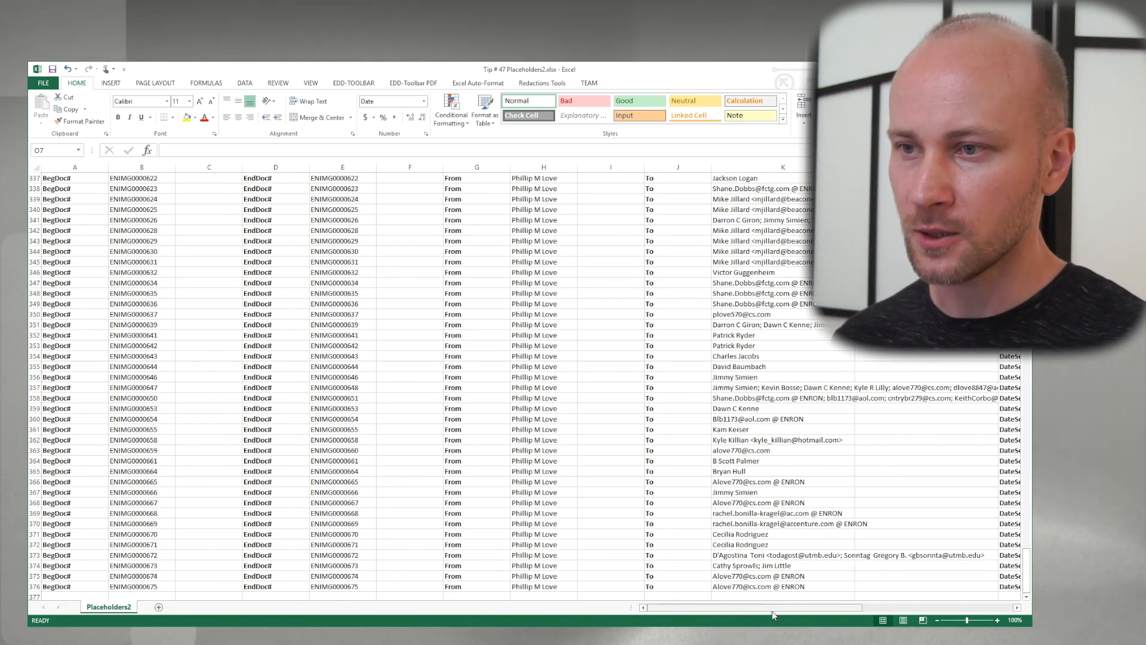
scroll(right, 3)
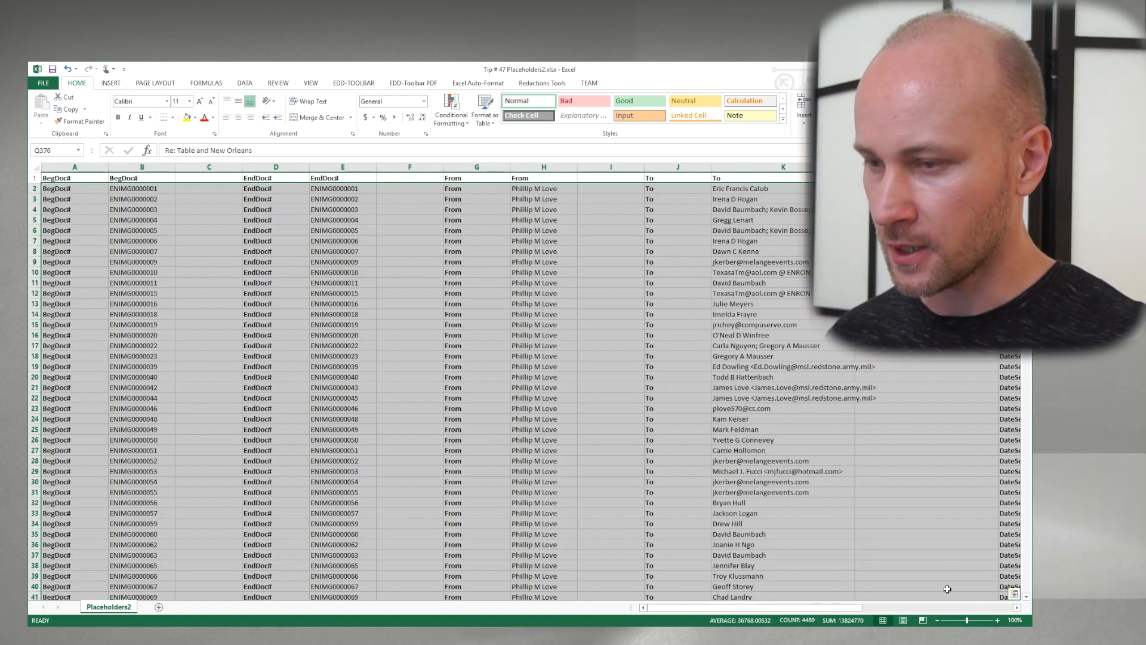
key(ctrl+c)
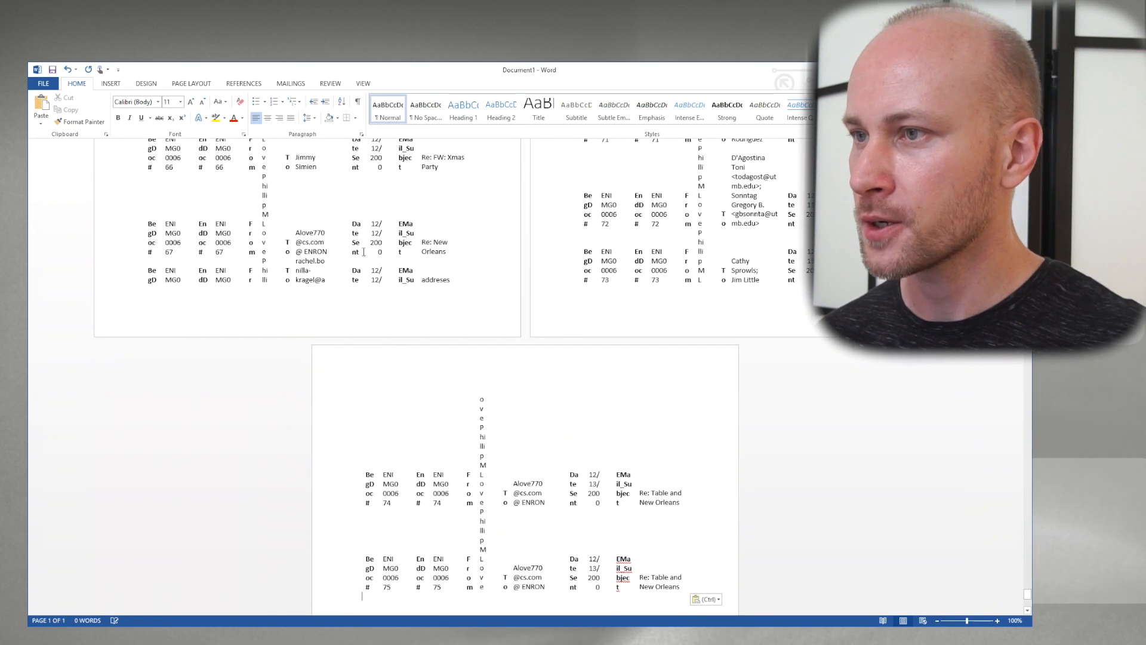
Convert the pasted records table to plain text with '|' between fields.
click(435, 82)
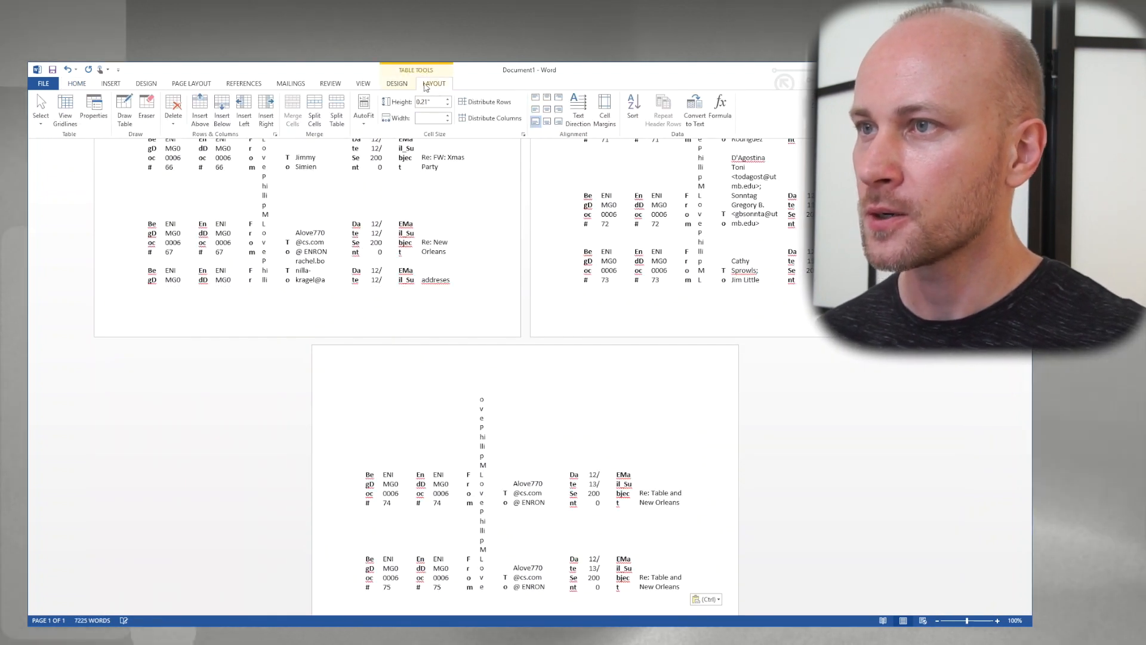
click(692, 112)
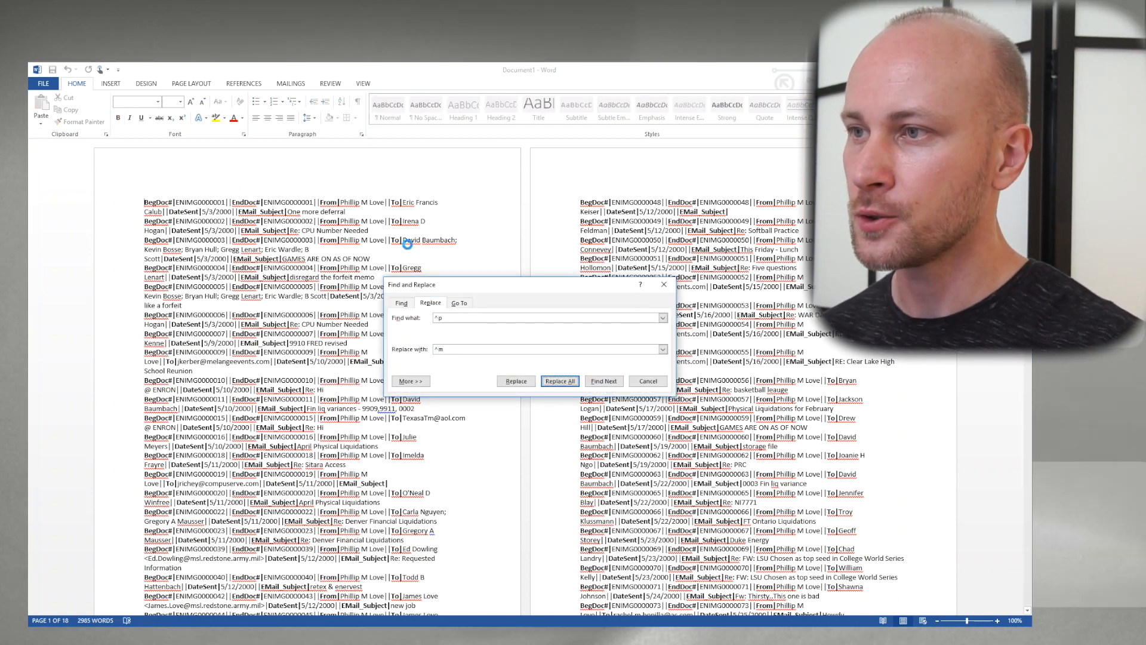
Replace All to give one record per page, one field per line as 'Label: value', then set text to 16 pt.
click(559, 381)
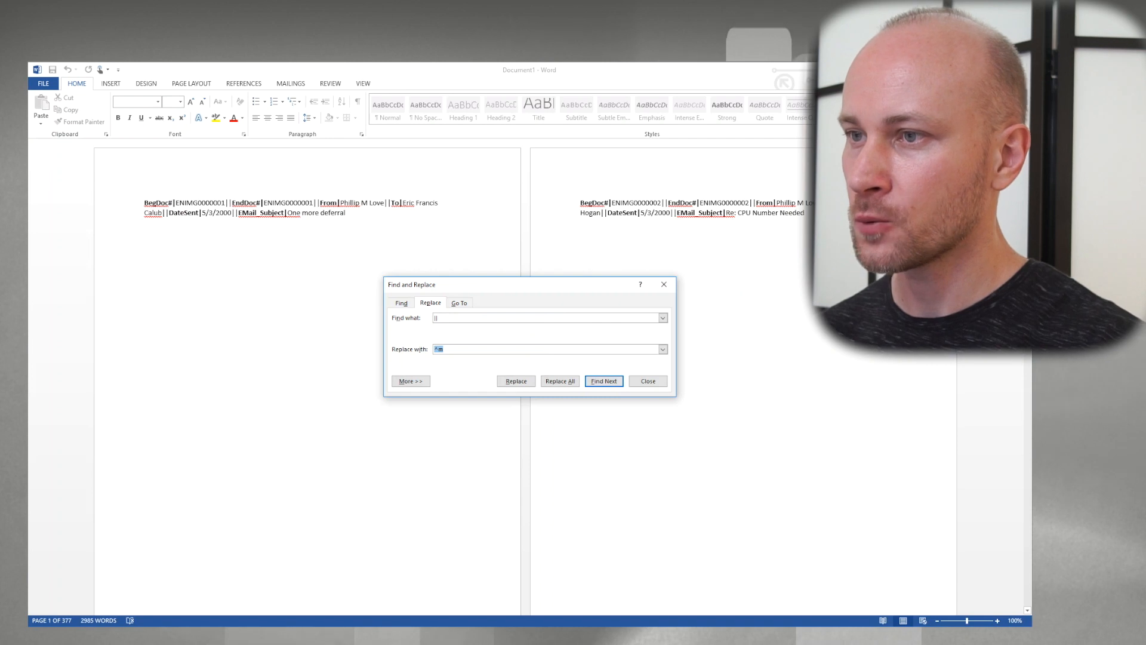
click(559, 381)
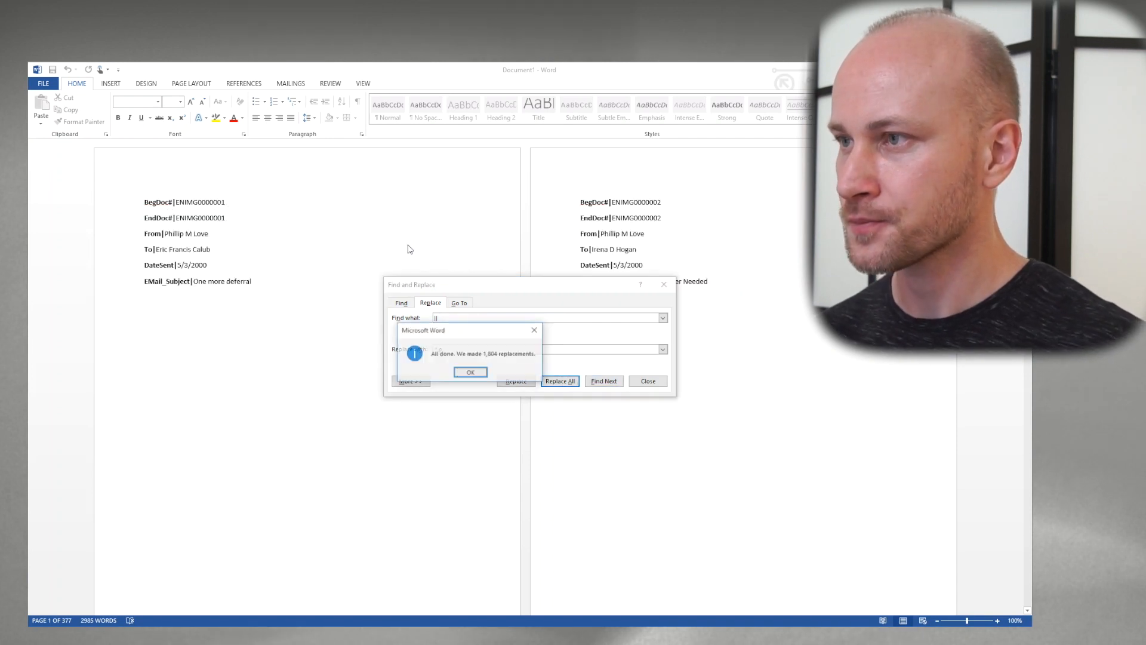
click(470, 373)
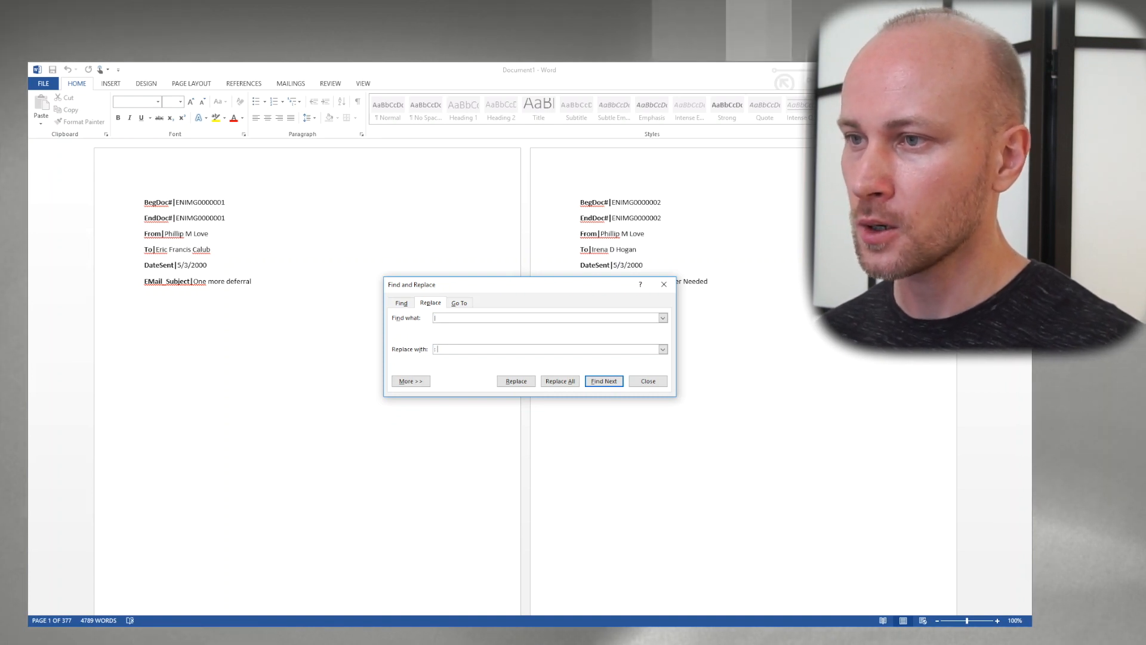
click(560, 380)
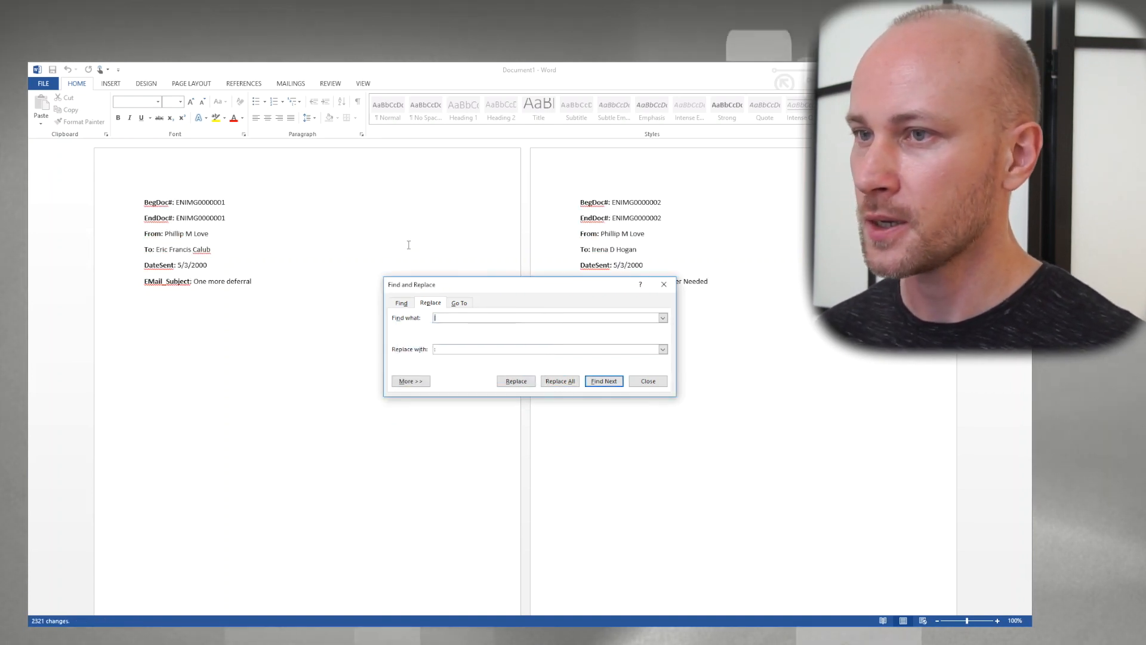
click(646, 381)
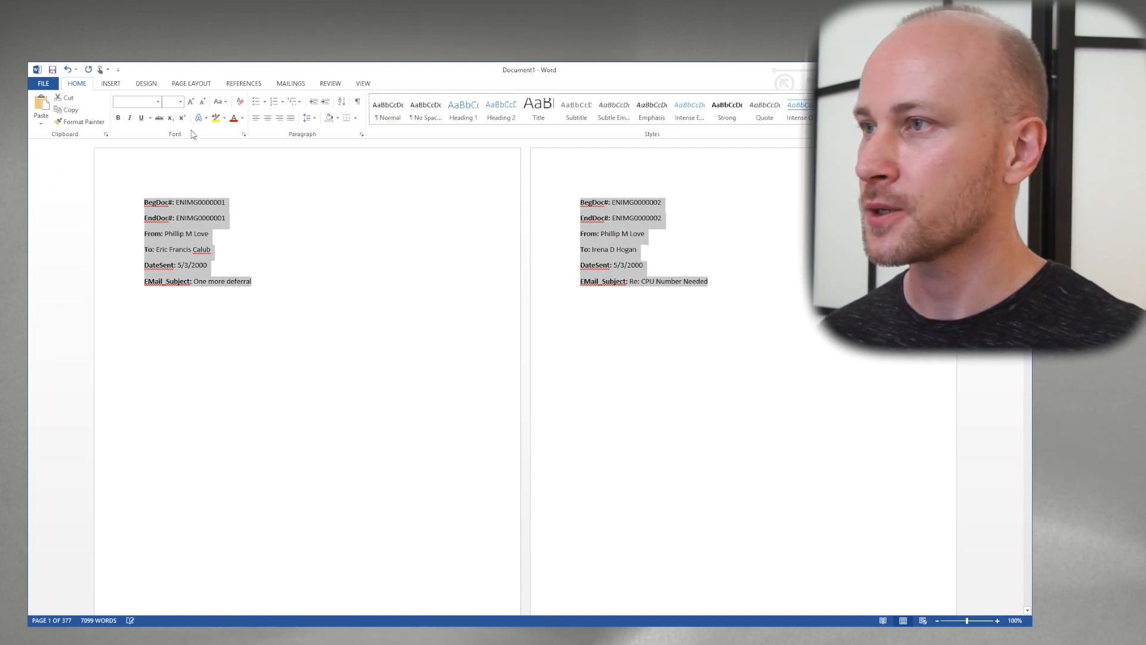
click(178, 101)
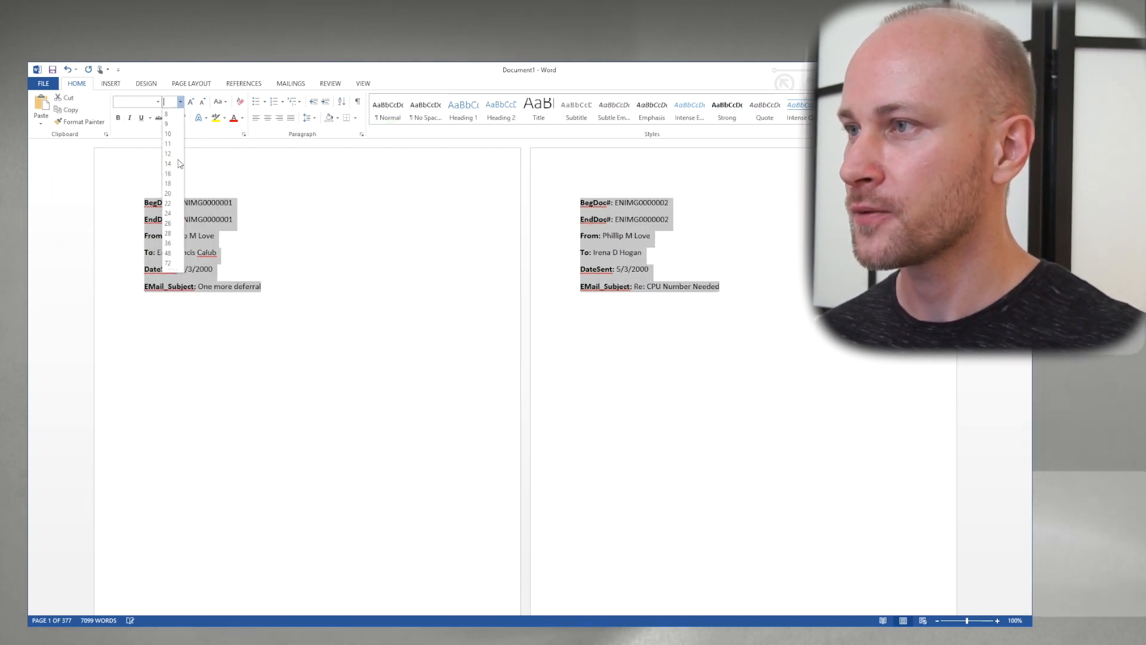
click(169, 183)
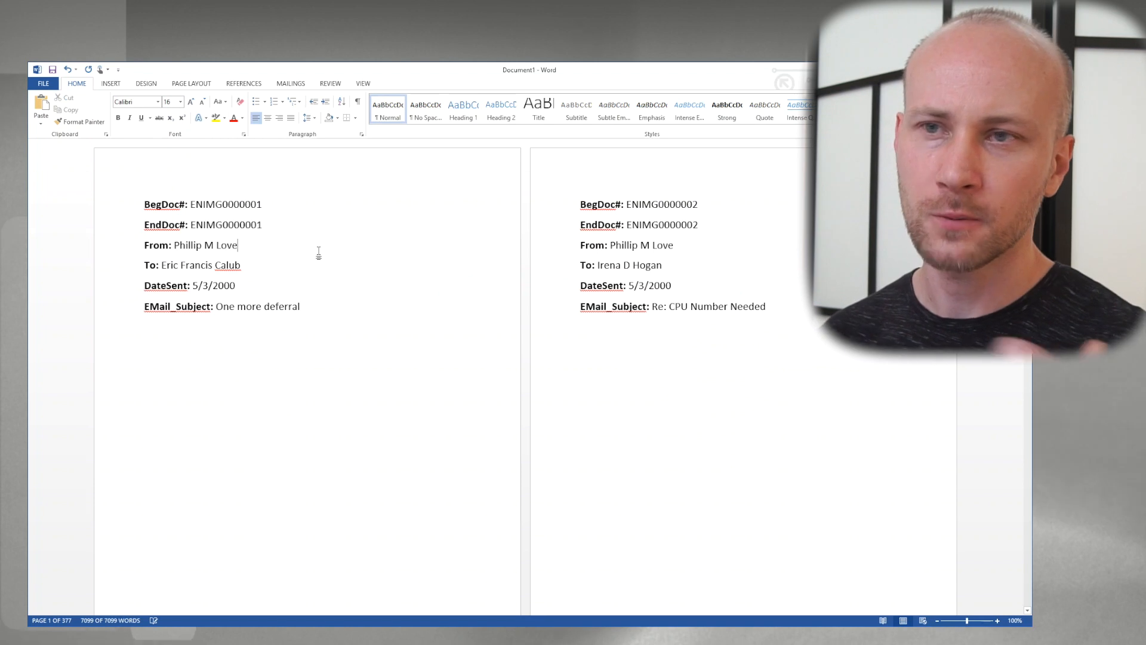
mouse_move(396, 334)
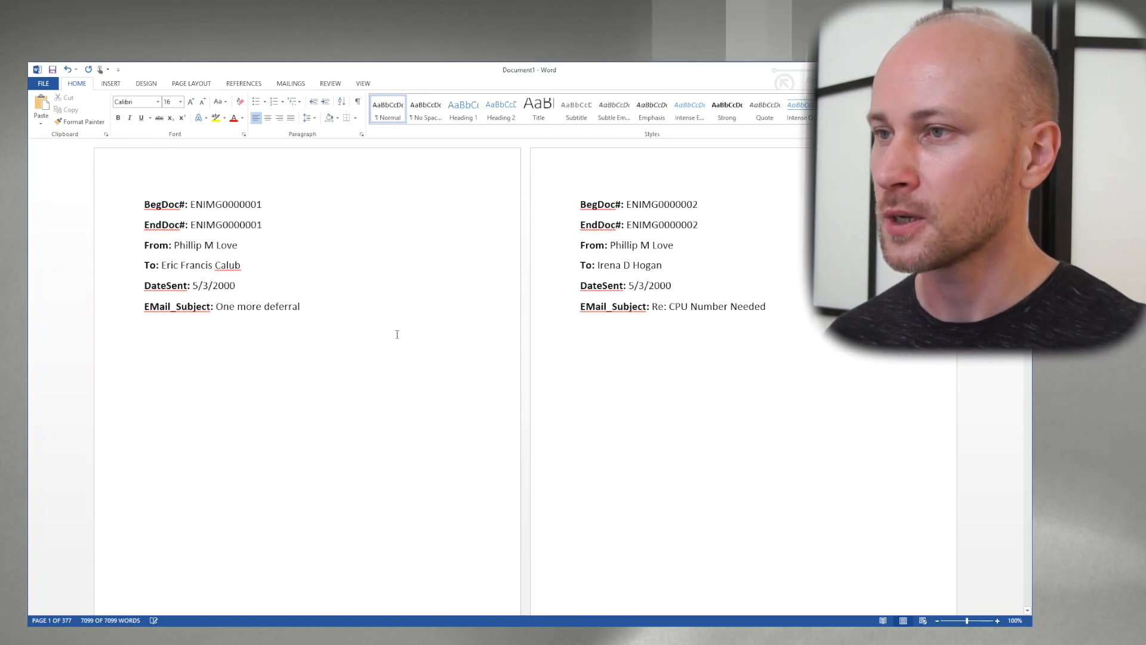
scroll(down, 3)
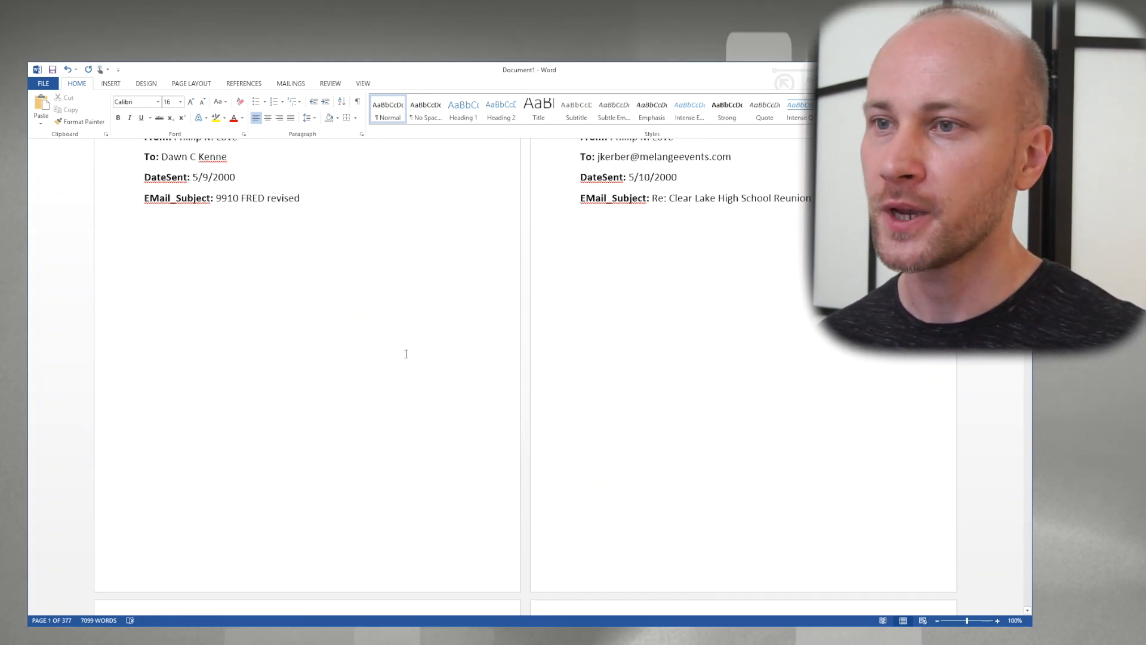
scroll(down, 3)
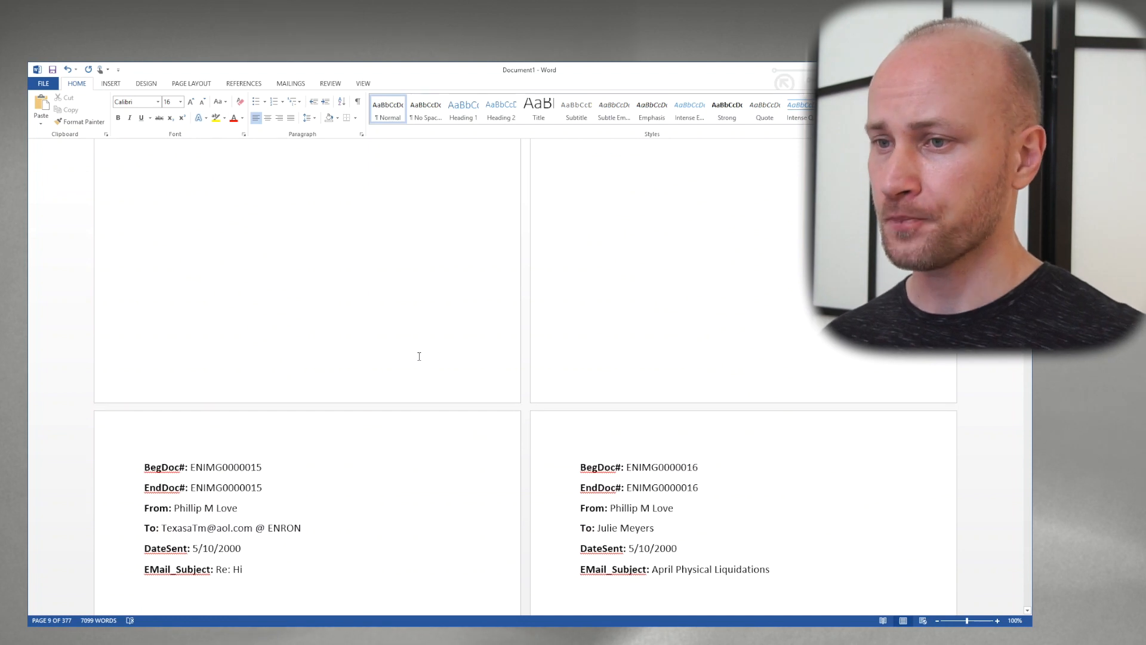
scroll(up, 3)
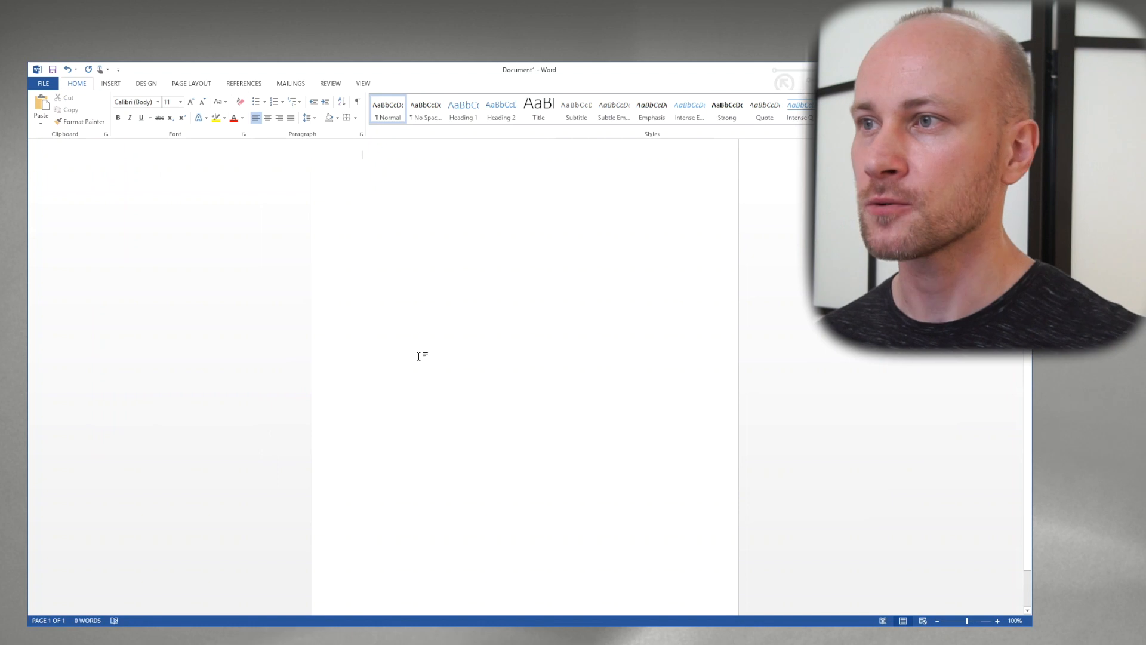
Remove the placeholder pages, leaving the Word document blank.
click(290, 82)
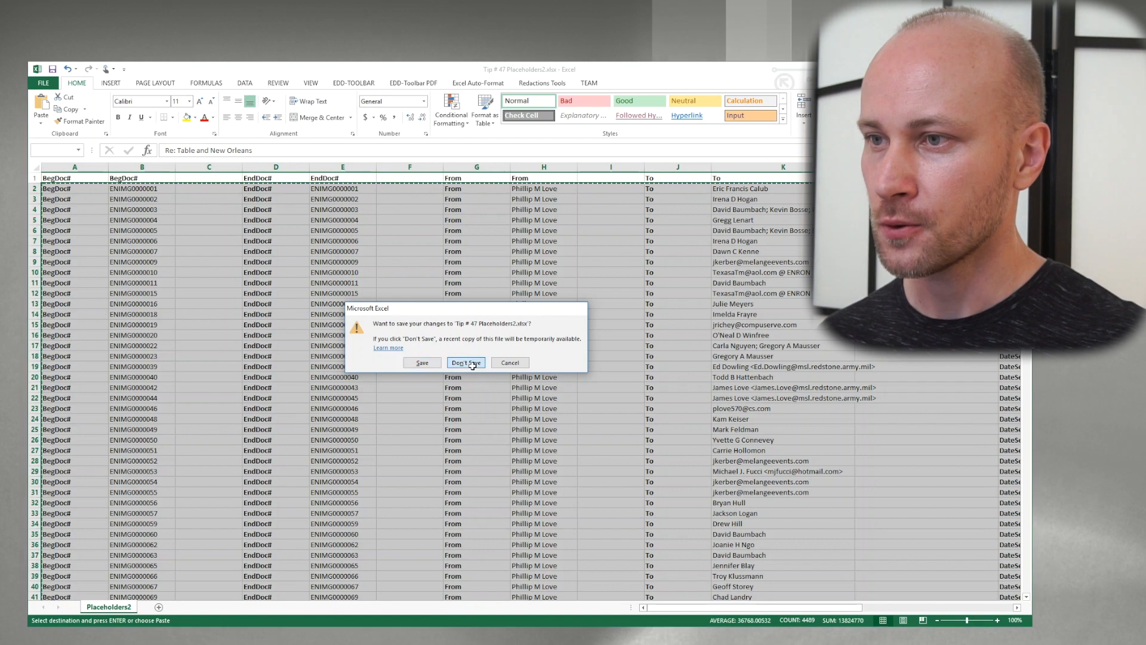
Close Placeholders2 with Don't Save so it reverts to its original columns, then return to Word.
click(465, 363)
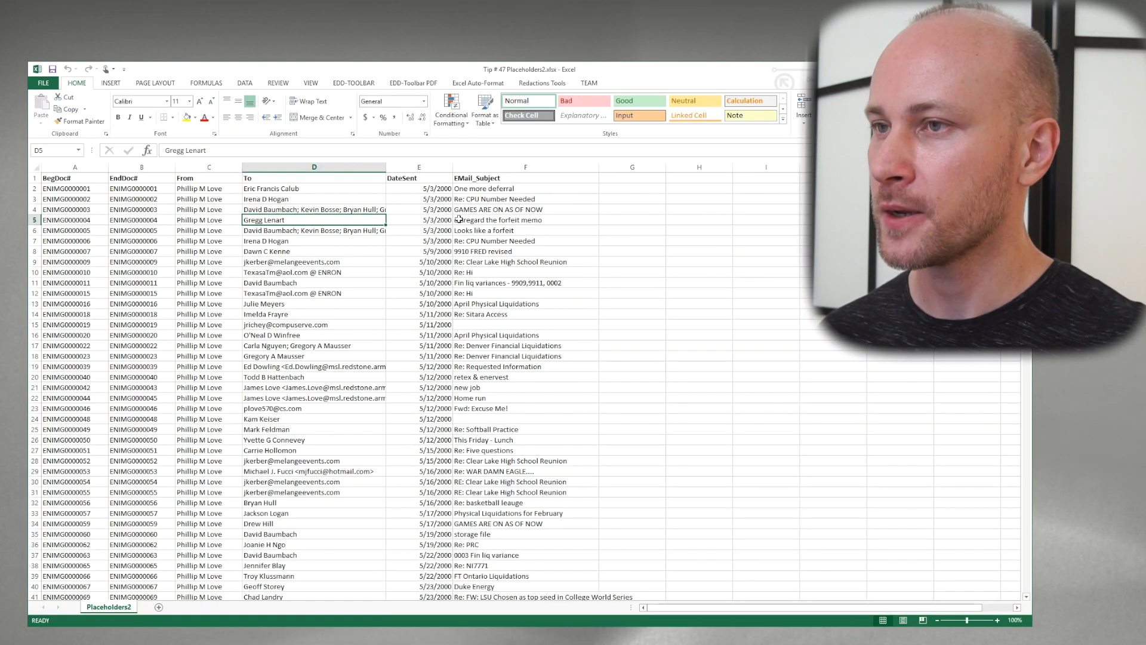
click(208, 177)
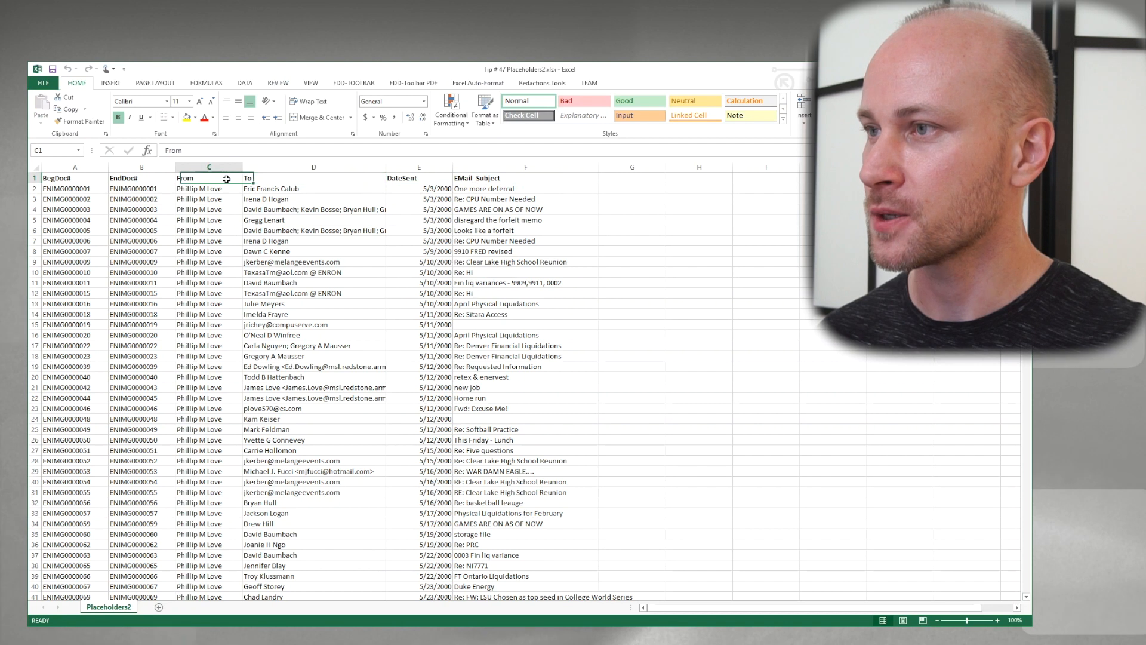
click(74, 178)
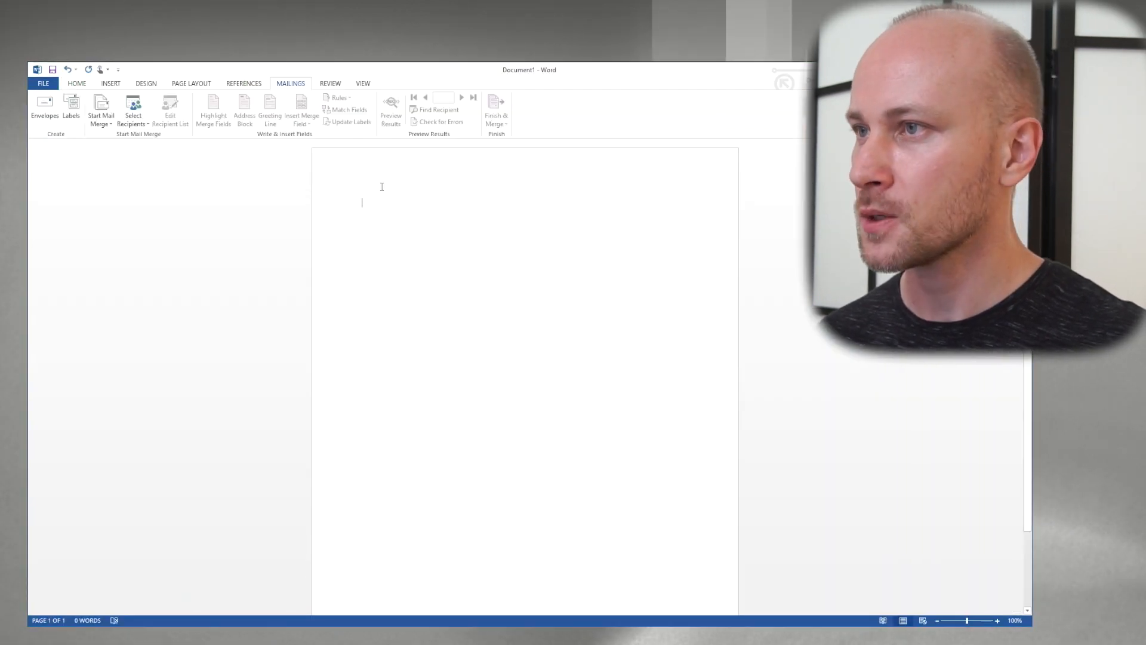
Use Tip # 47 Placeholders2.xlsx as the existing recipient list, confirming the Placeholders2$ sheet.
click(132, 109)
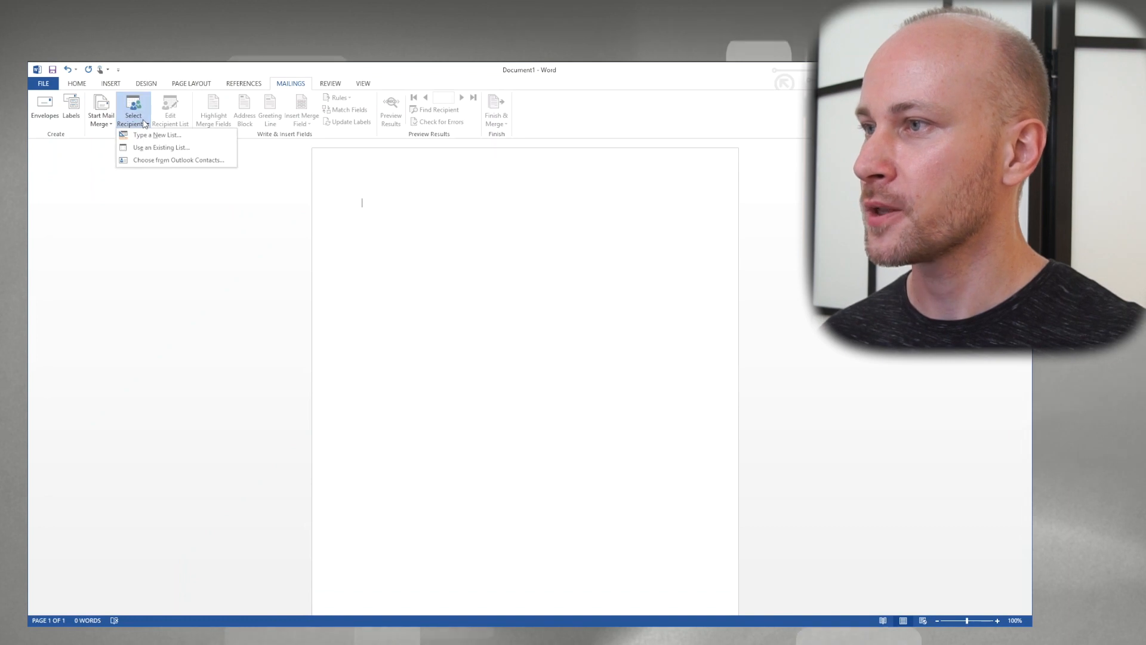
mouse_move(162, 146)
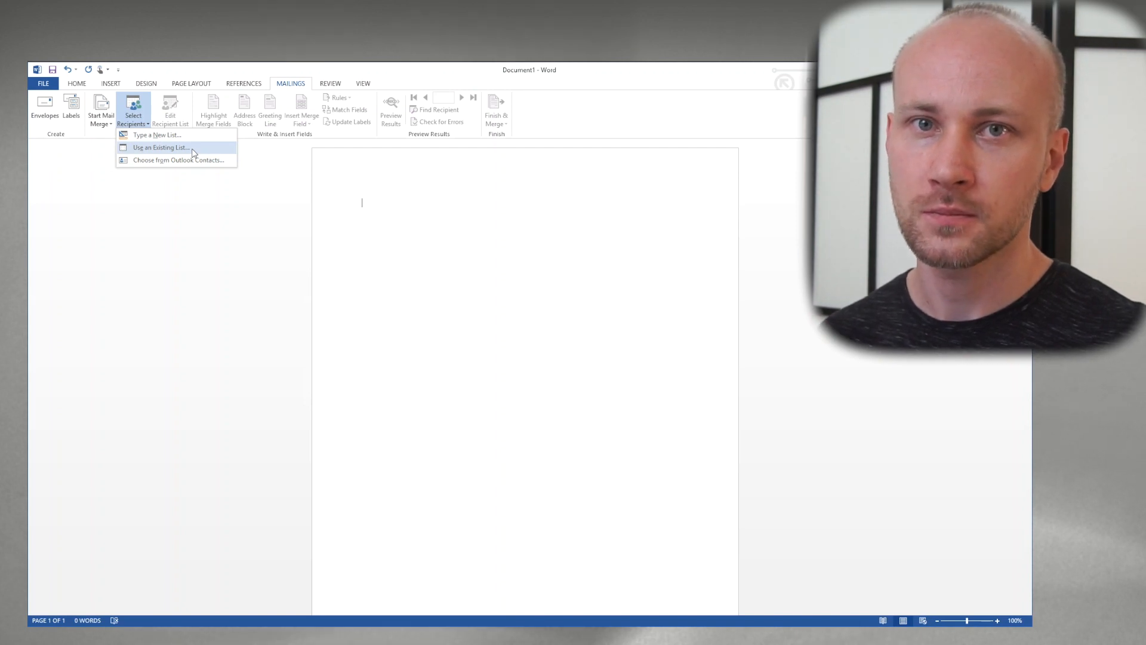
click(159, 146)
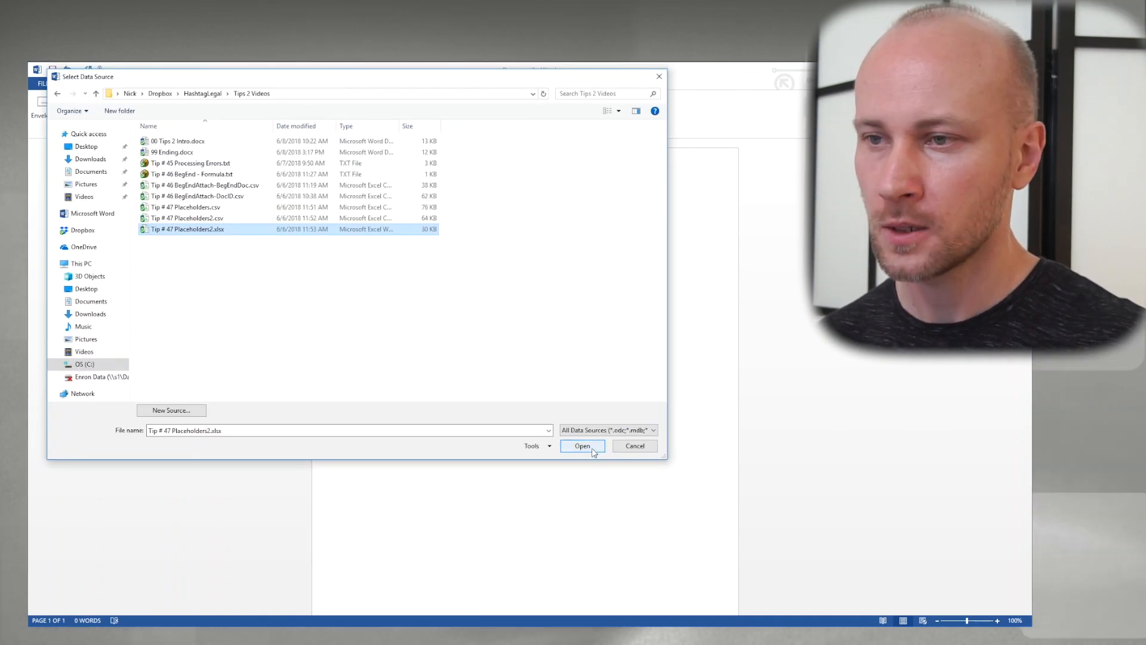
click(581, 445)
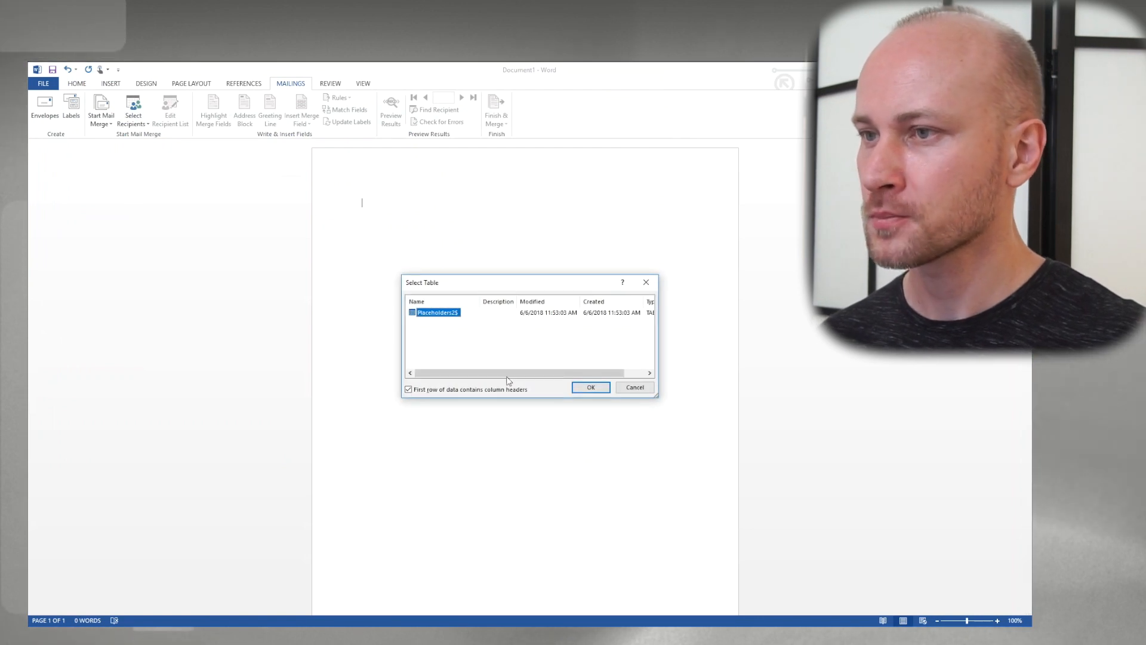
mouse_move(450, 333)
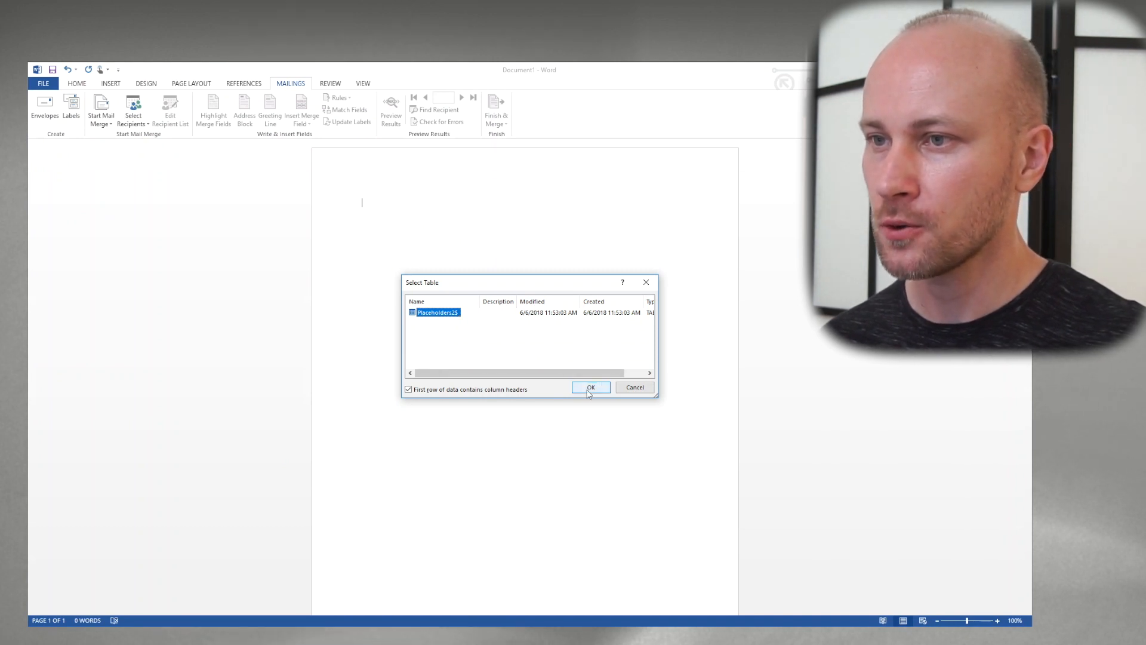
click(591, 387)
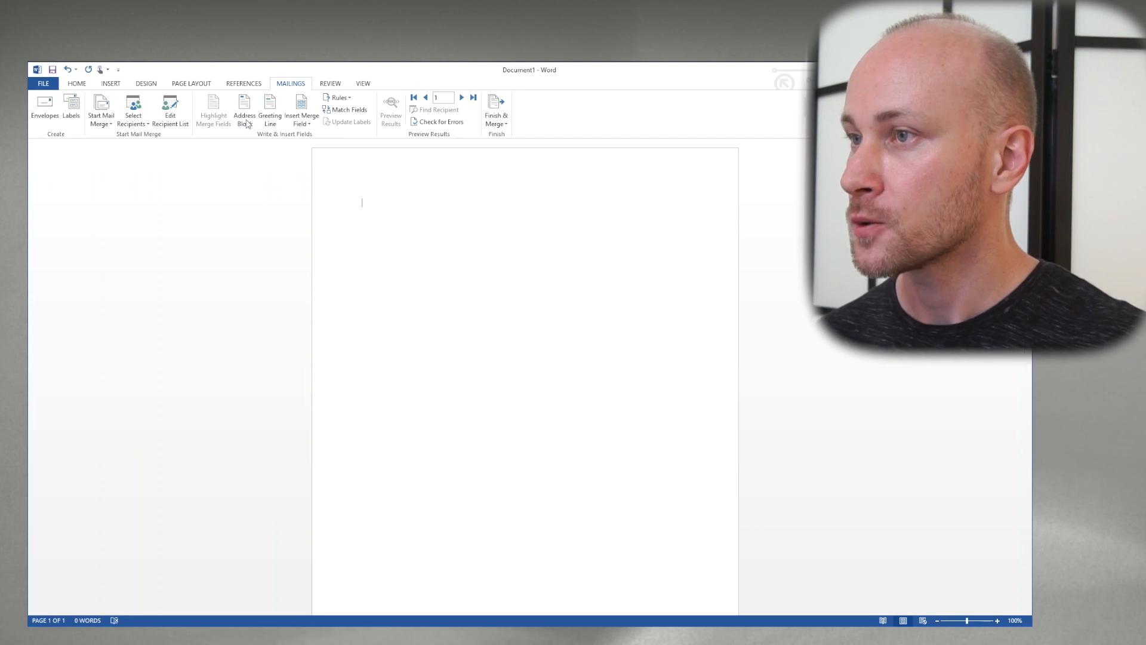
Type BegDoc:, EndDoc:, From:, To:, Date:, Subject: labels, each followed by its merge field (e.g. «EMail_Subject»).
click(301, 111)
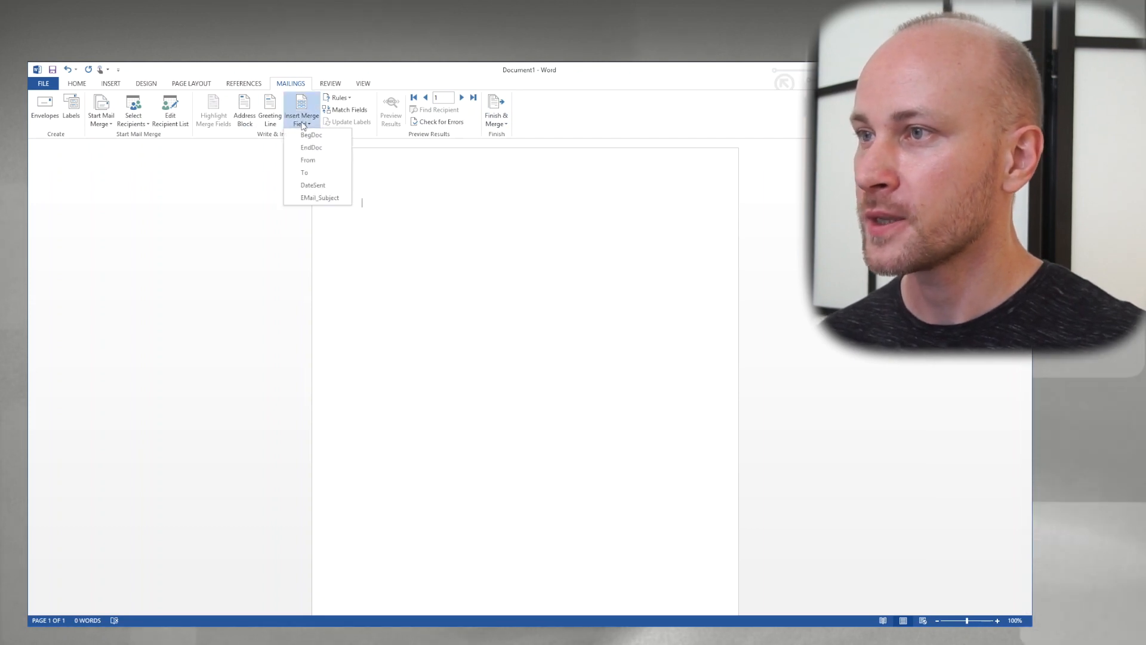
mouse_move(311, 147)
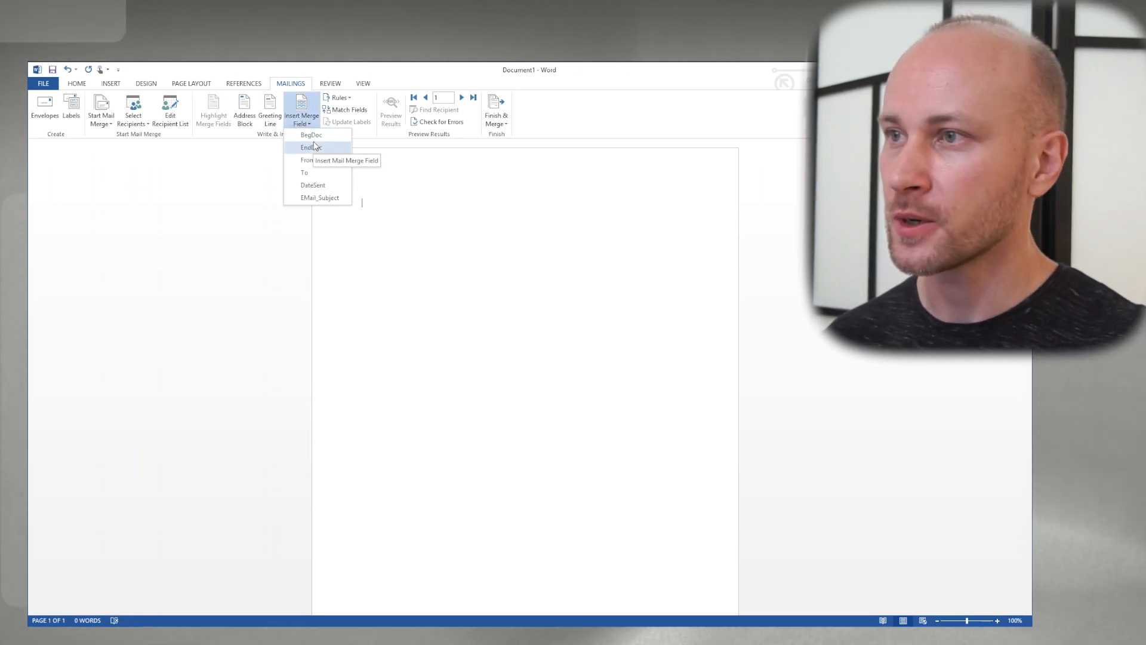
click(311, 135)
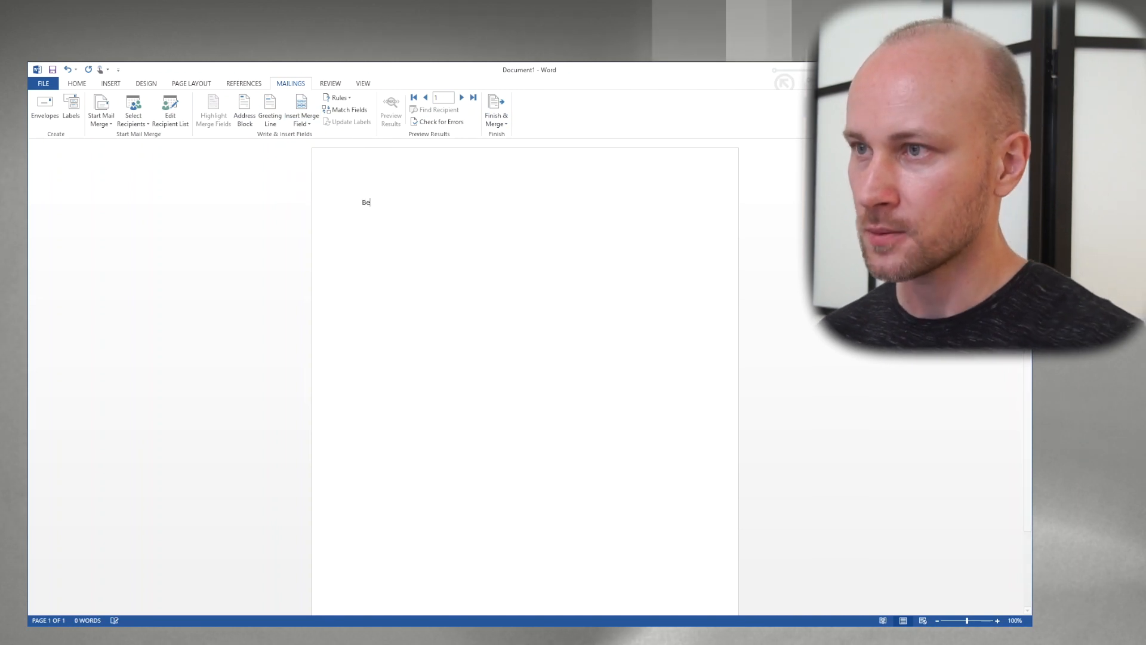
text(gDoc:)
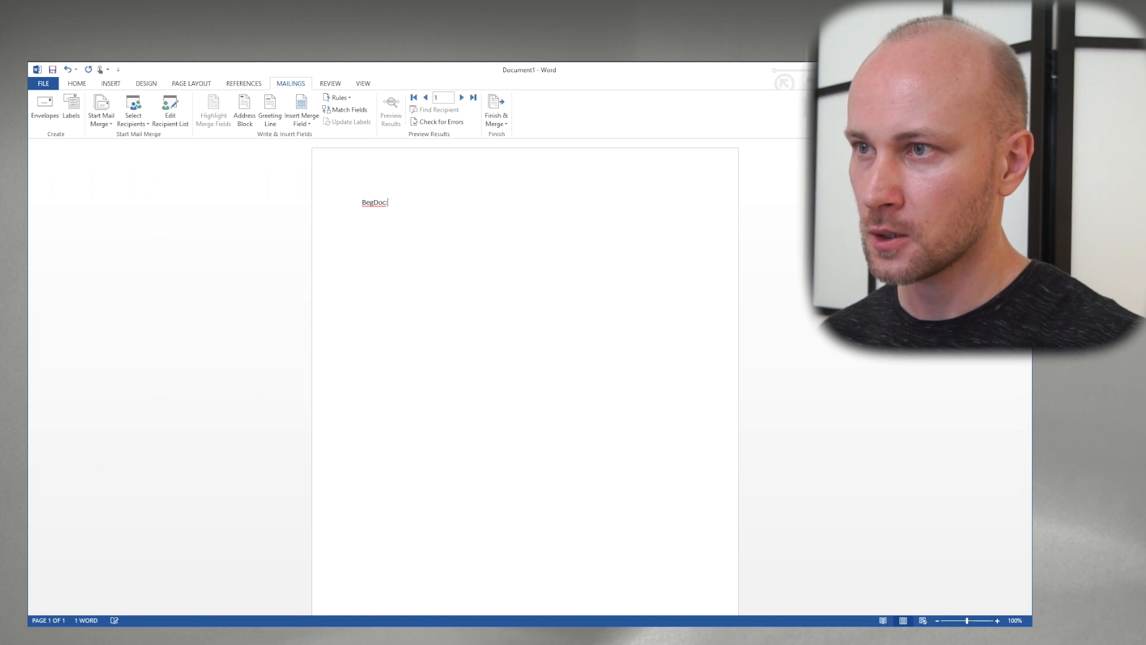
mouse_move(300, 113)
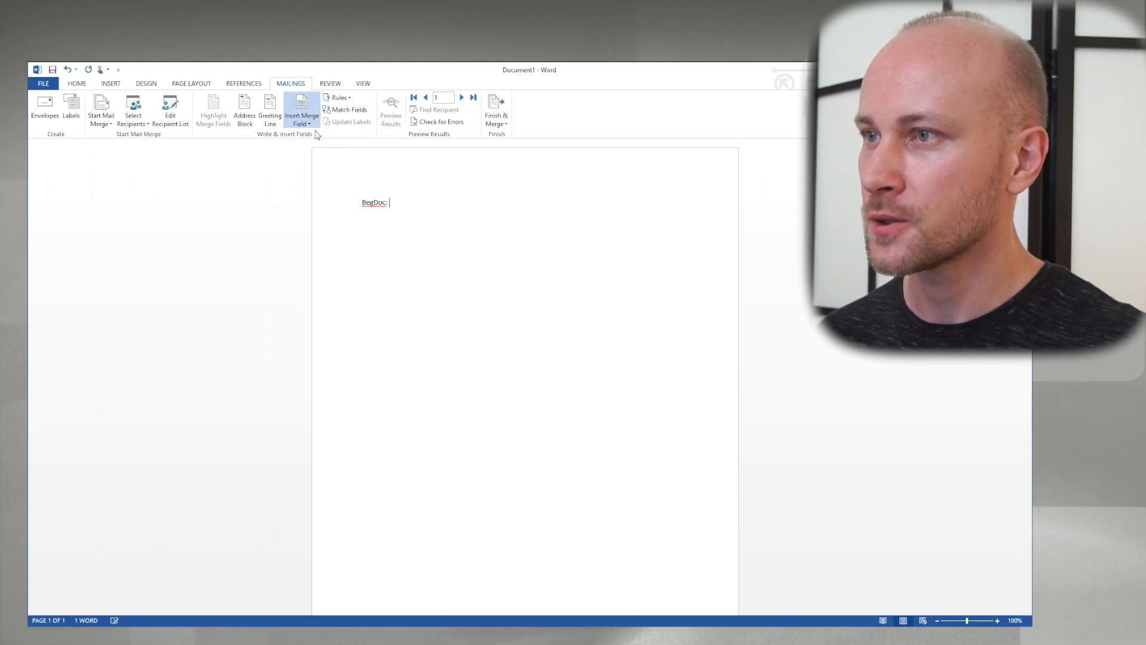
click(301, 111)
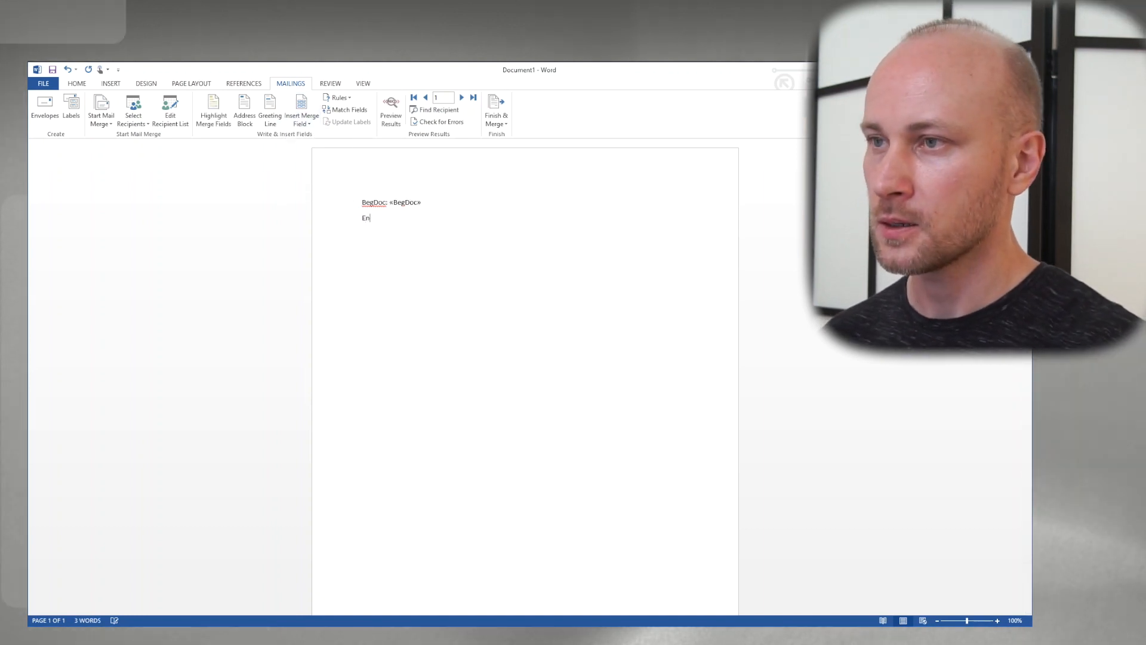
text(dDoc: «EndDoc»)
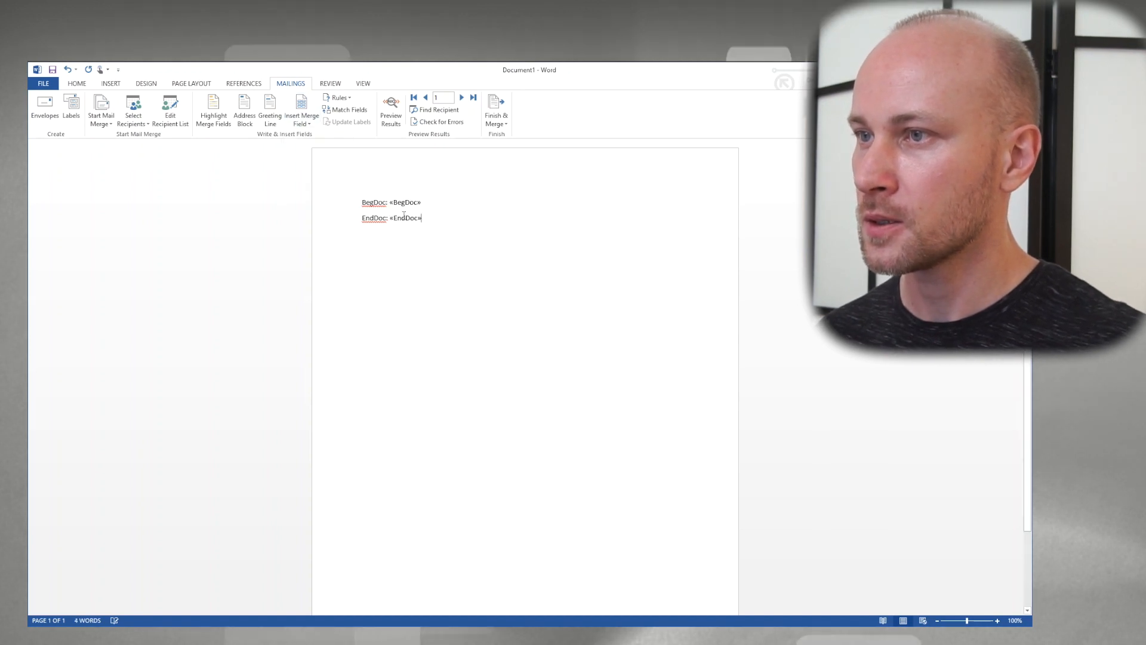
text(From:)
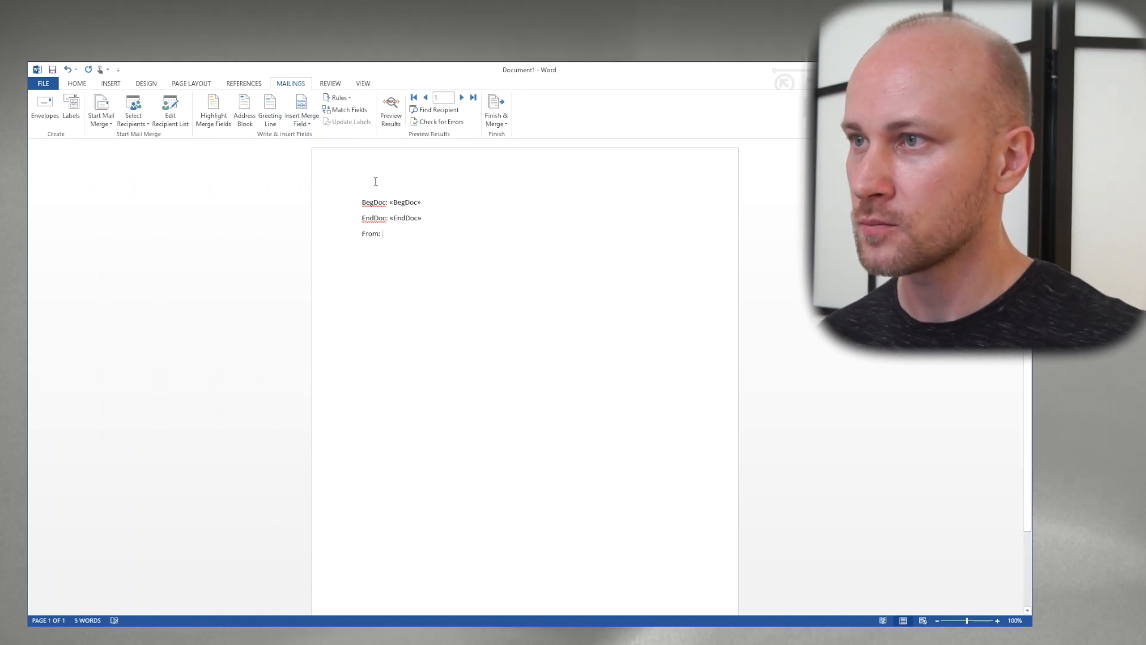
click(301, 114)
text(Date:)
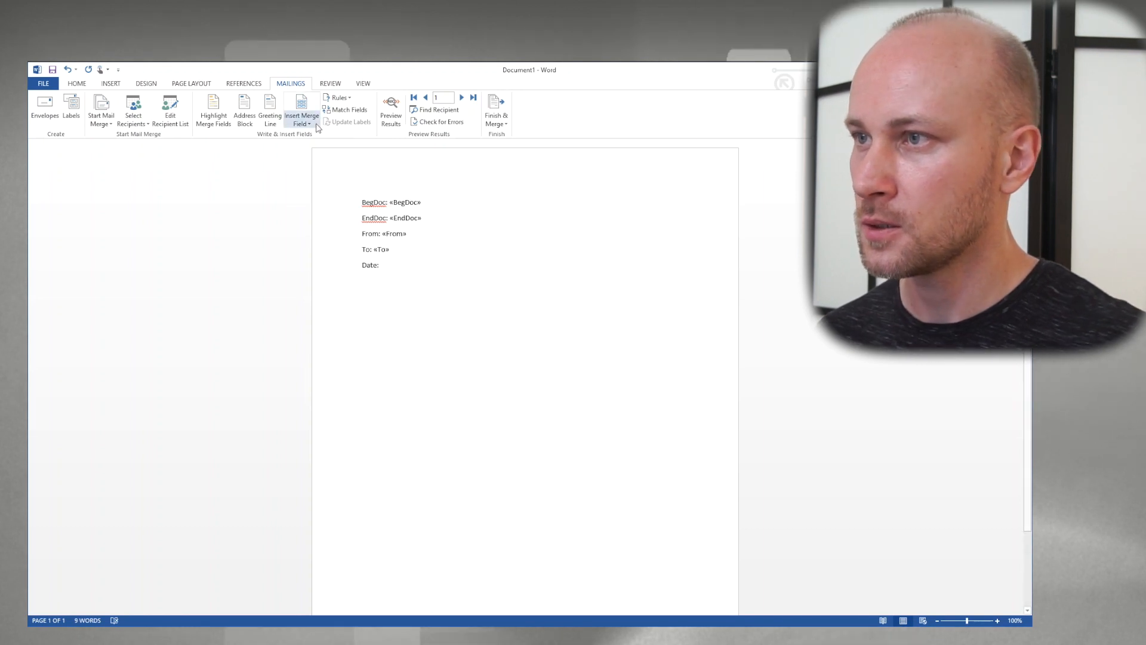
click(301, 110)
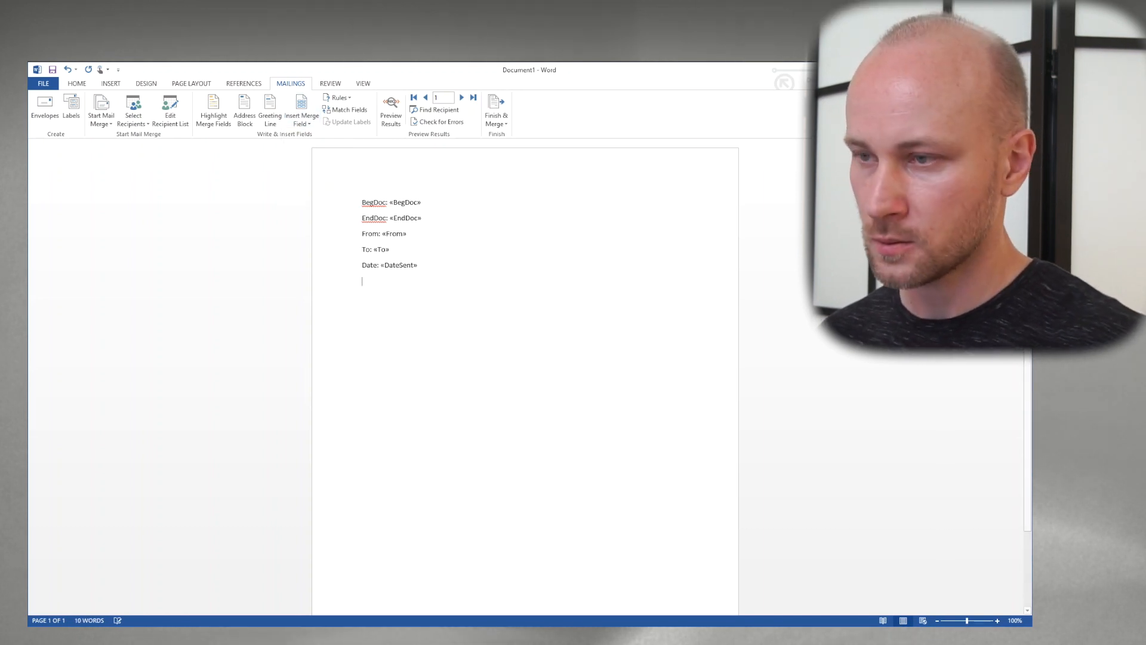
text(Subject:)
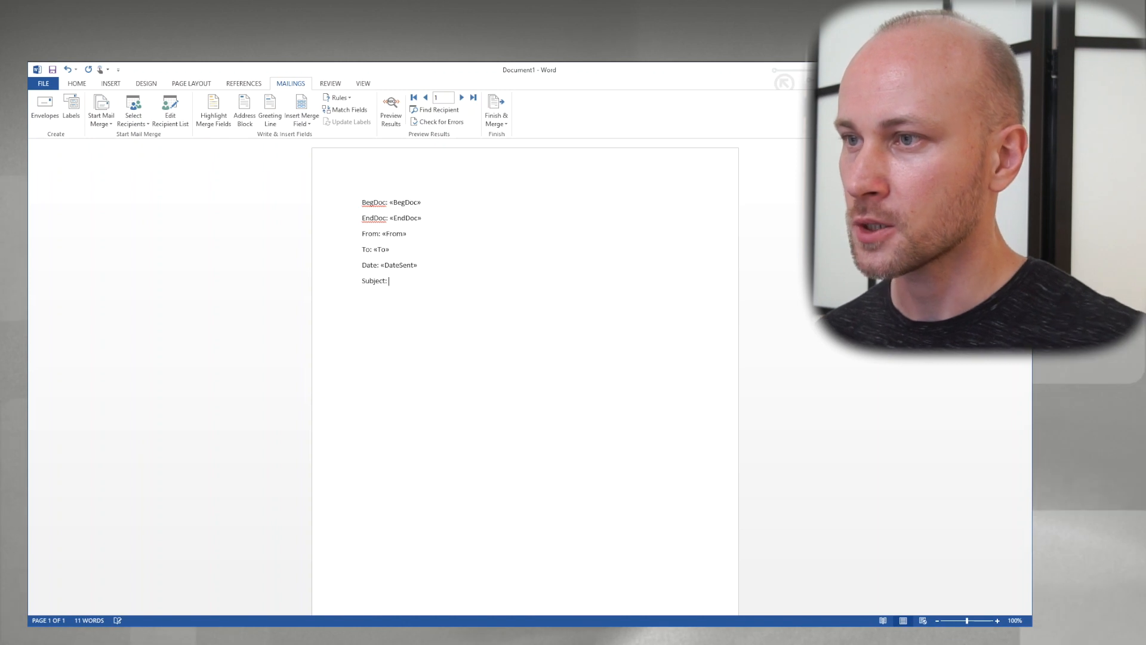
text(«EMail_Subject»)
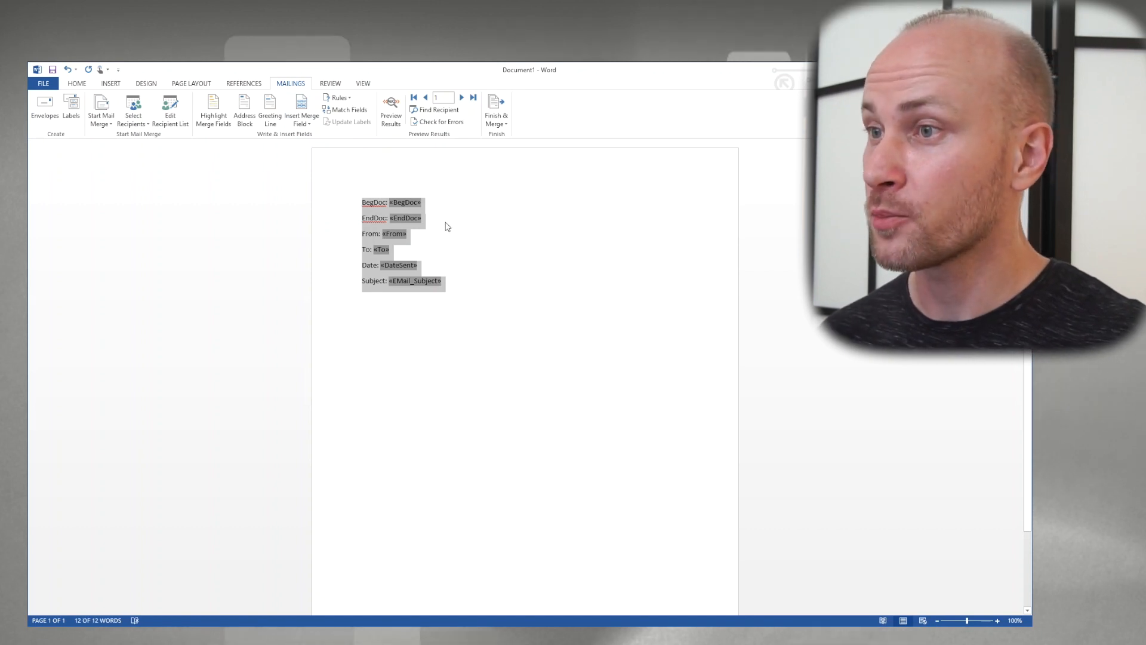
Set the template text to 18 point and make the field labels bold.
click(374, 203)
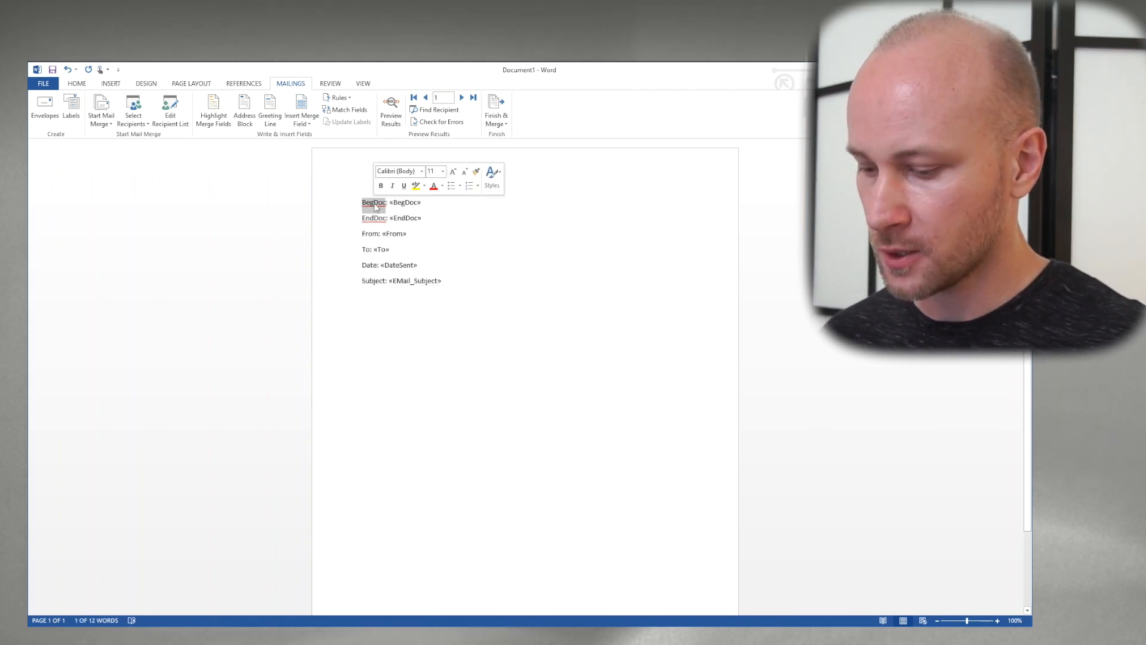
click(76, 82)
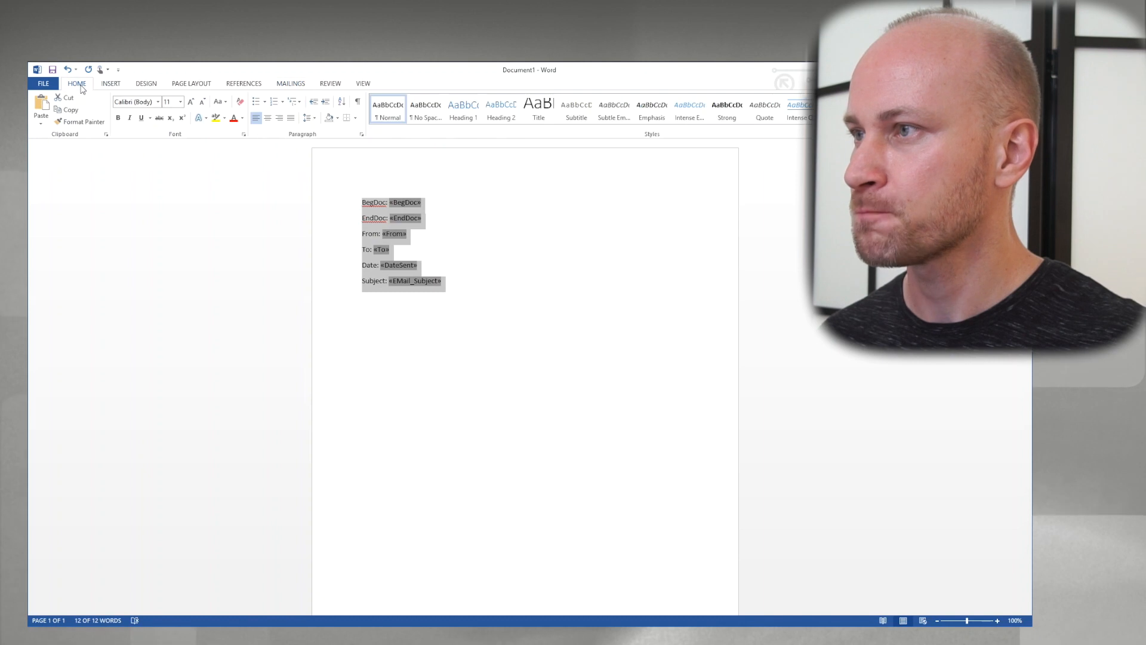
click(179, 101)
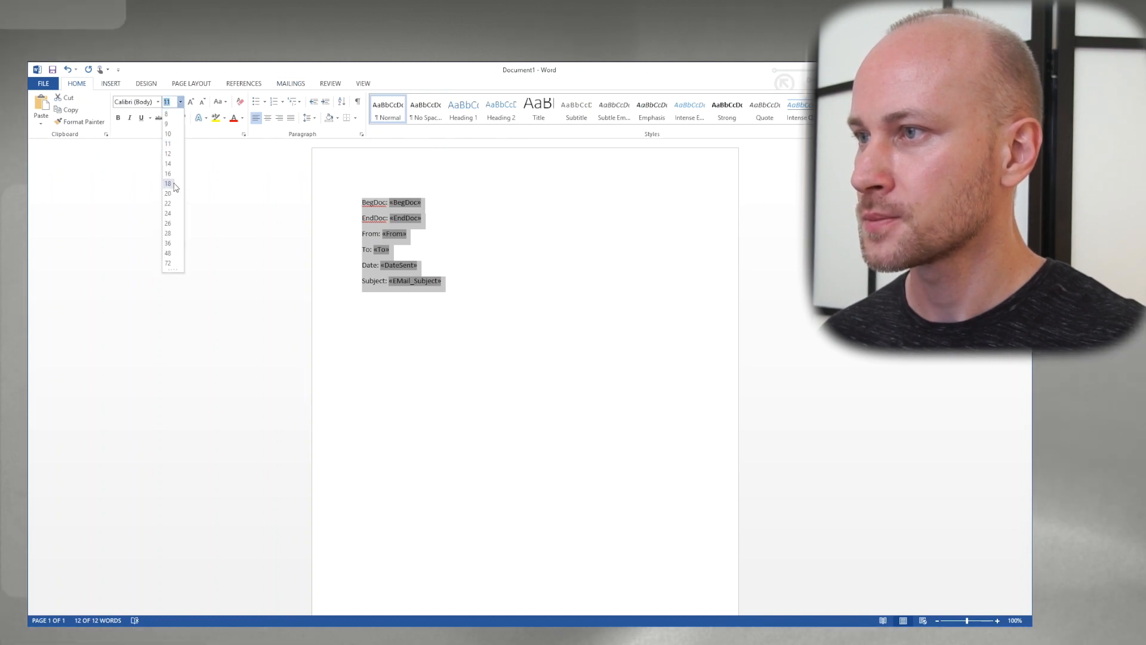
click(168, 184)
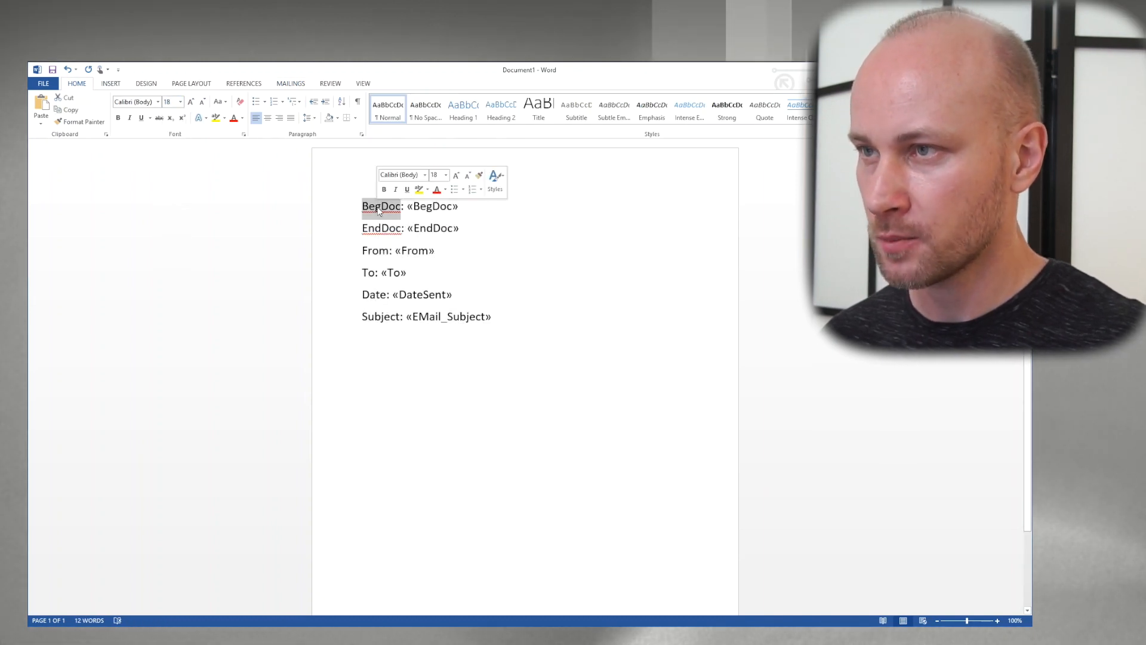
click(376, 249)
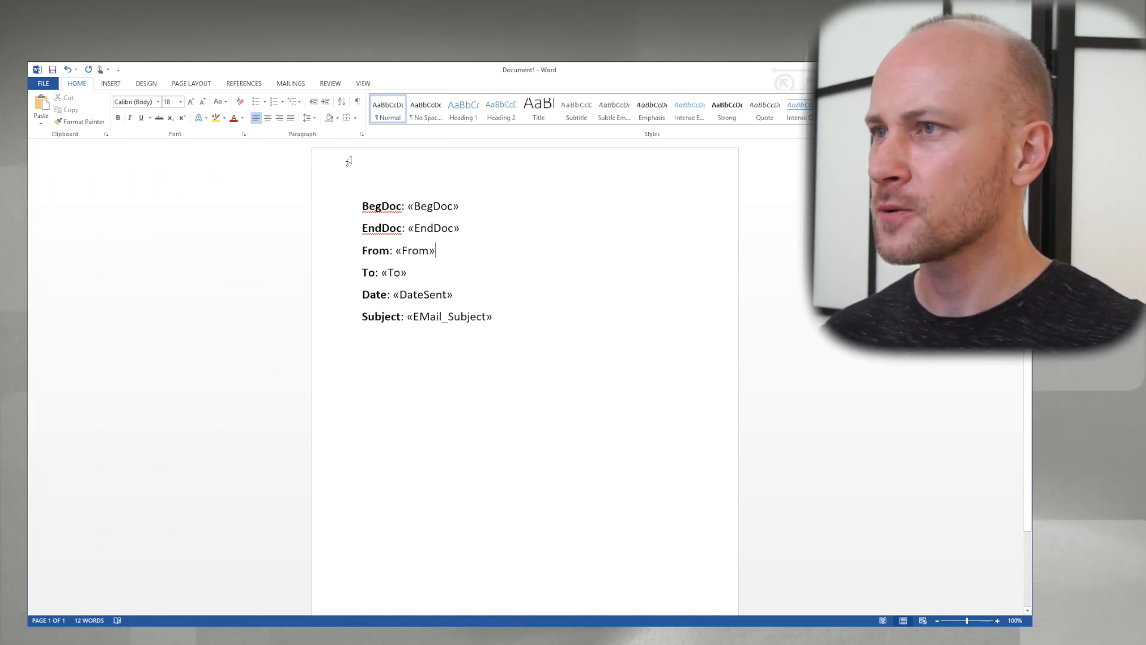
click(290, 82)
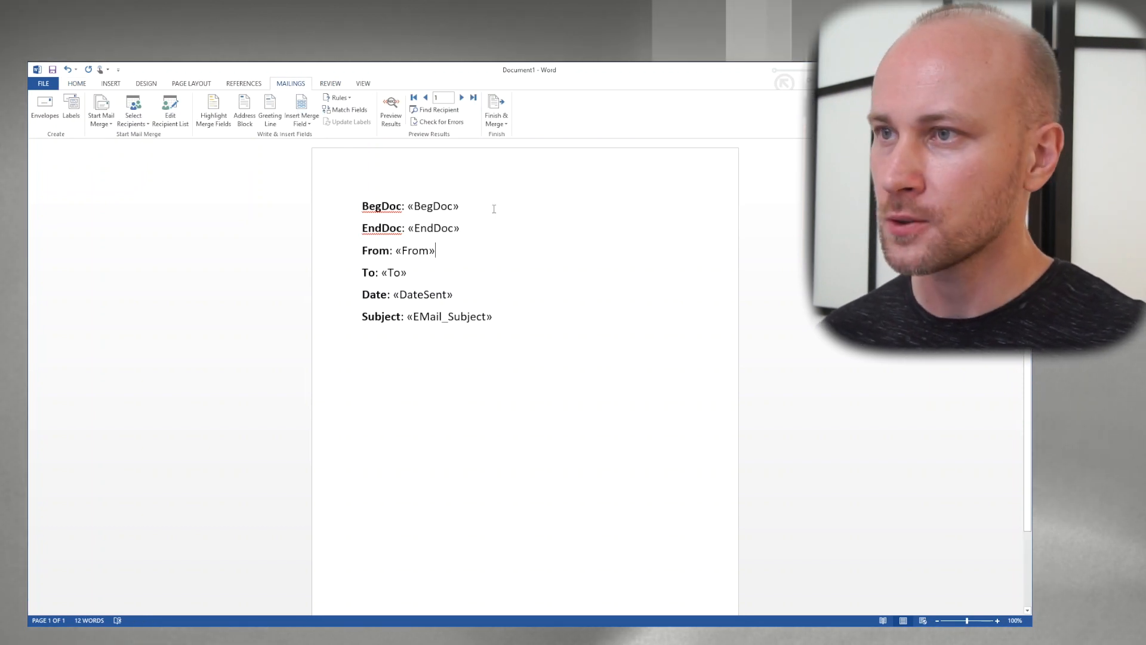
Finish & Merge to Edit Individual Documents for the chosen From/To record range.
click(496, 111)
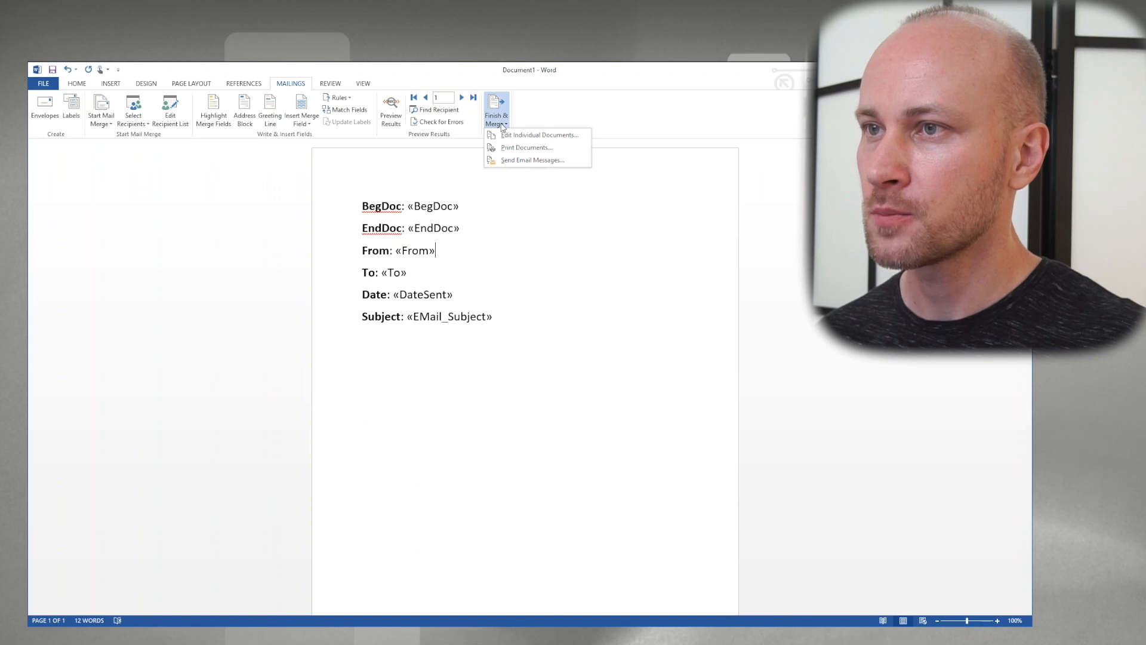
mouse_move(538, 135)
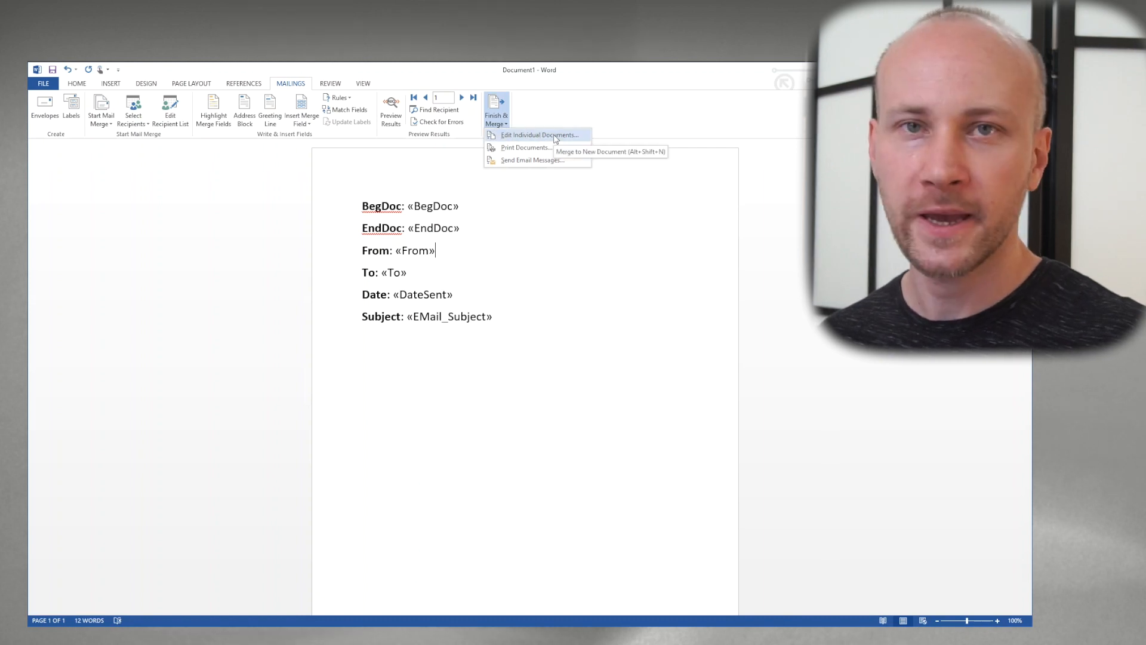
click(539, 135)
text(5)
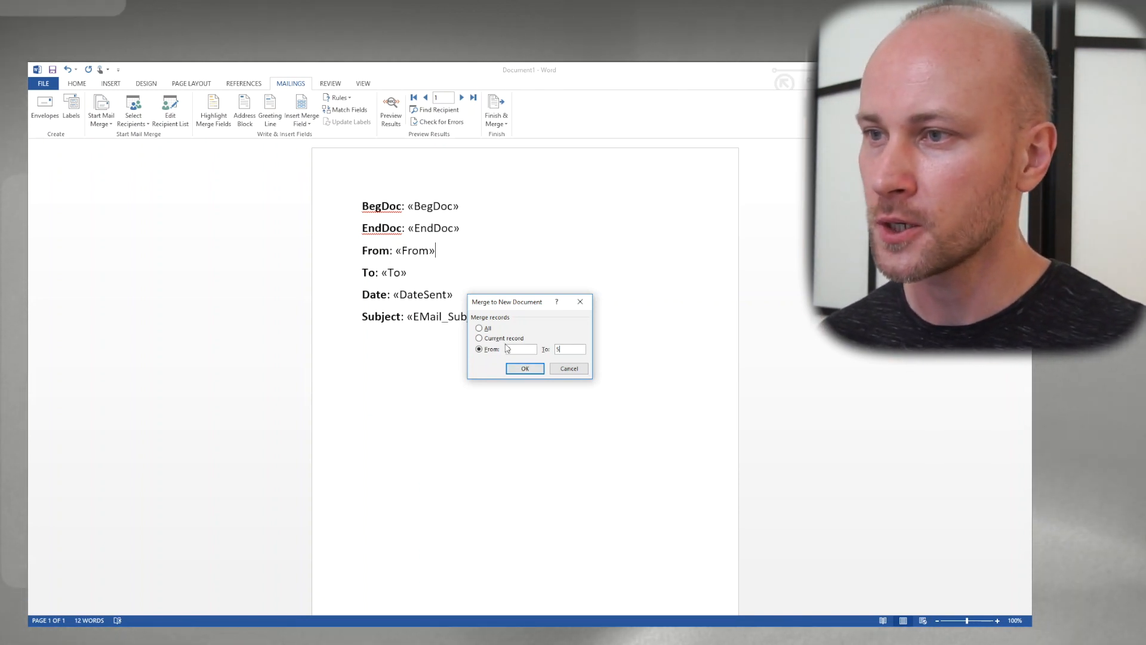
click(526, 367)
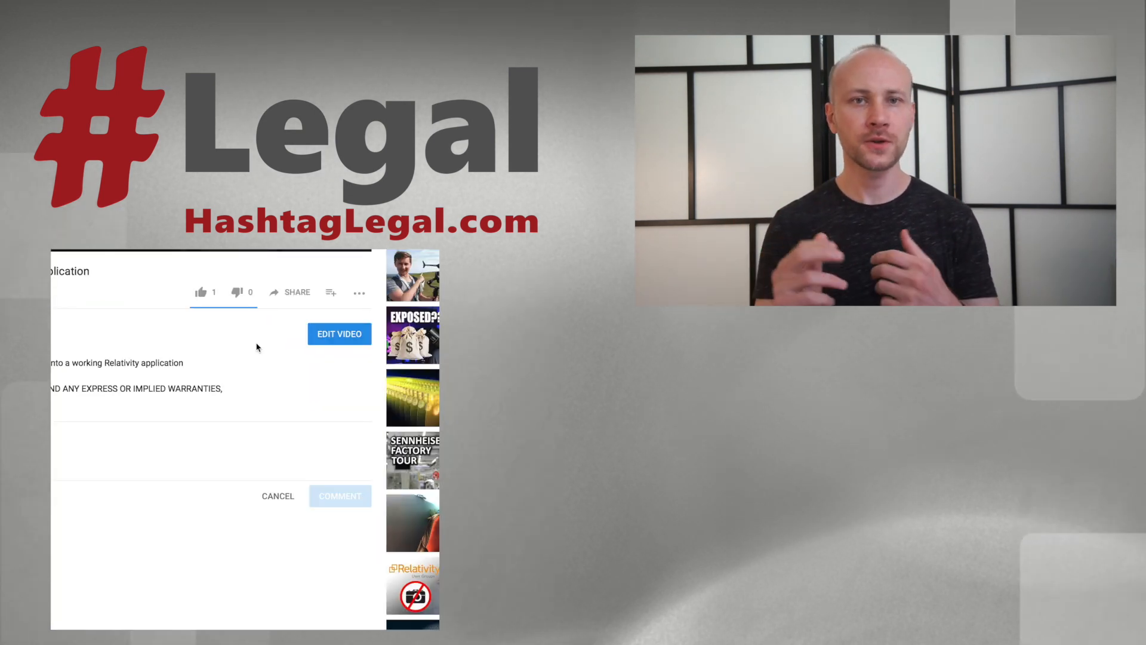
Copy the video's short share link from the Share panel.
click(296, 292)
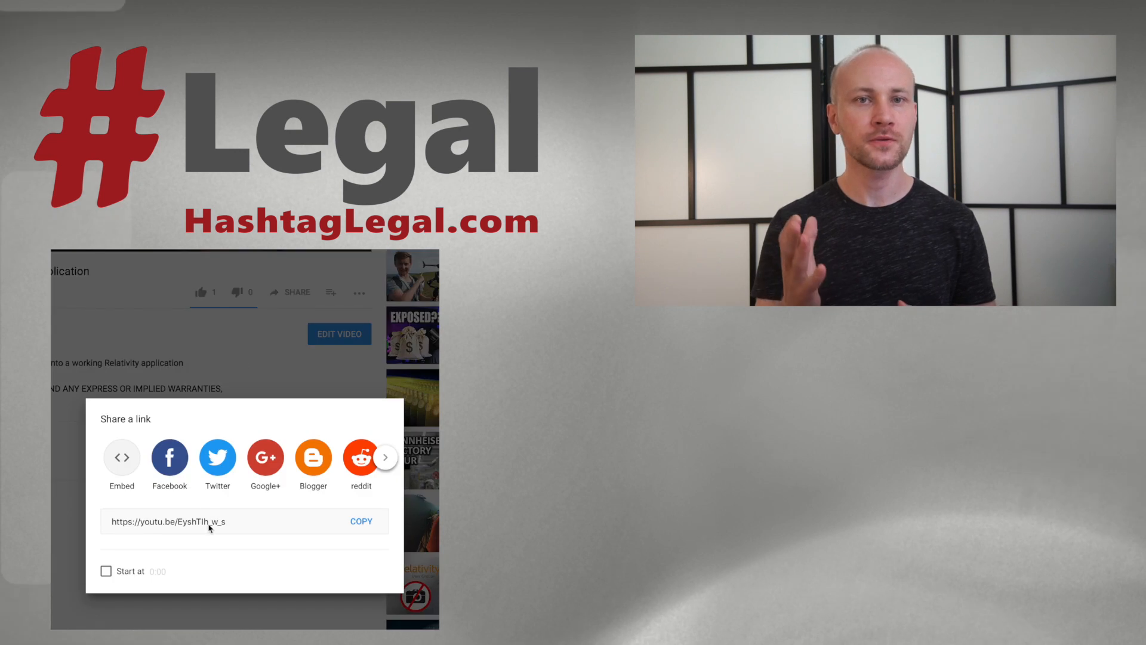
click(361, 521)
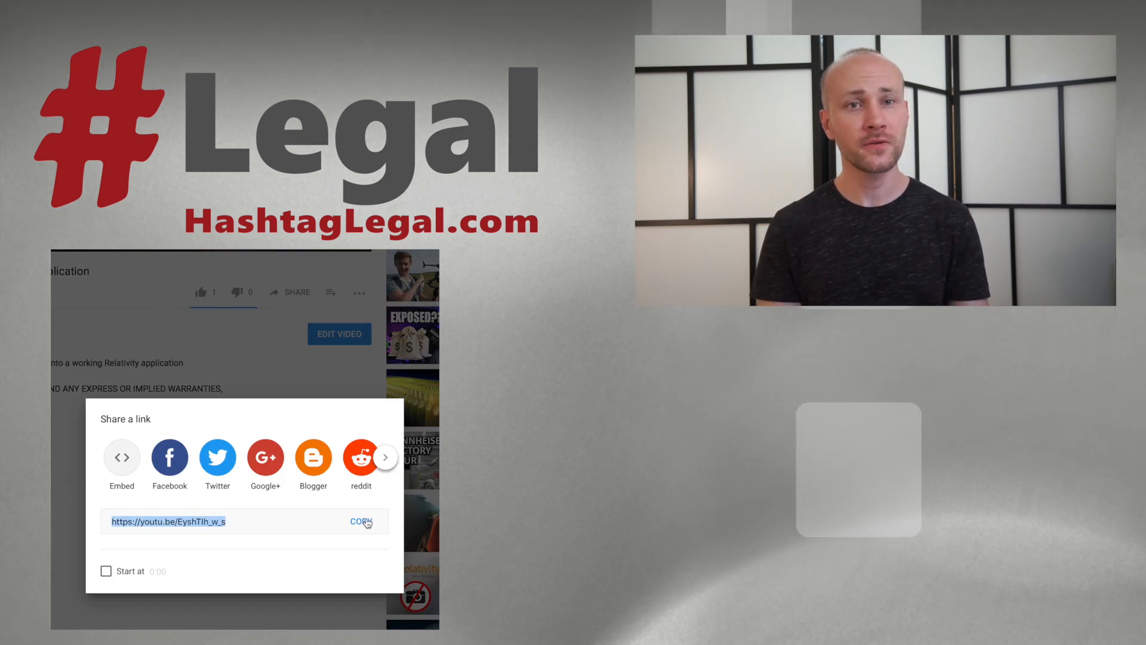